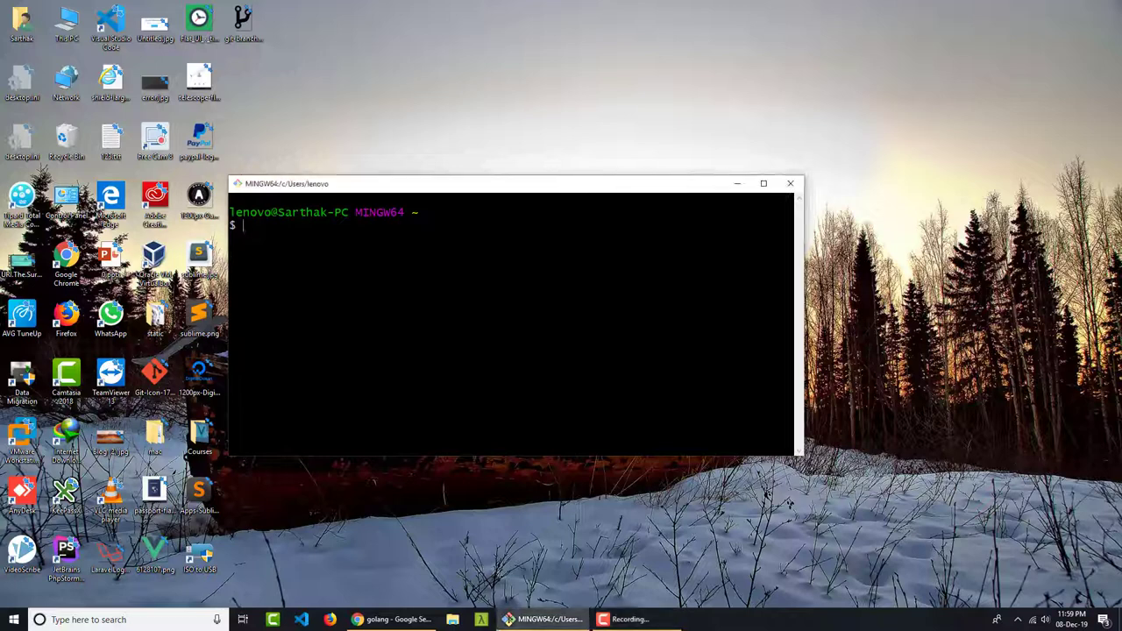
Run go in Git Bash to test whether the Go command is installed.
type("golang")
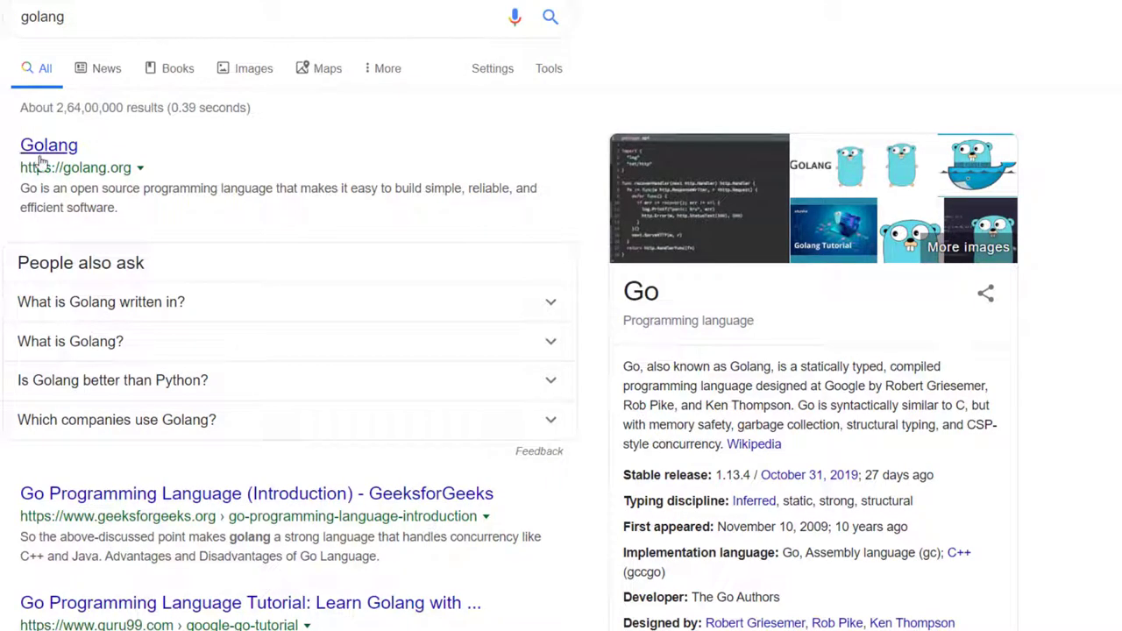
Open golang.org from the results, zoom in, and follow the go.dev developer hub article link.
left_click(49, 143)
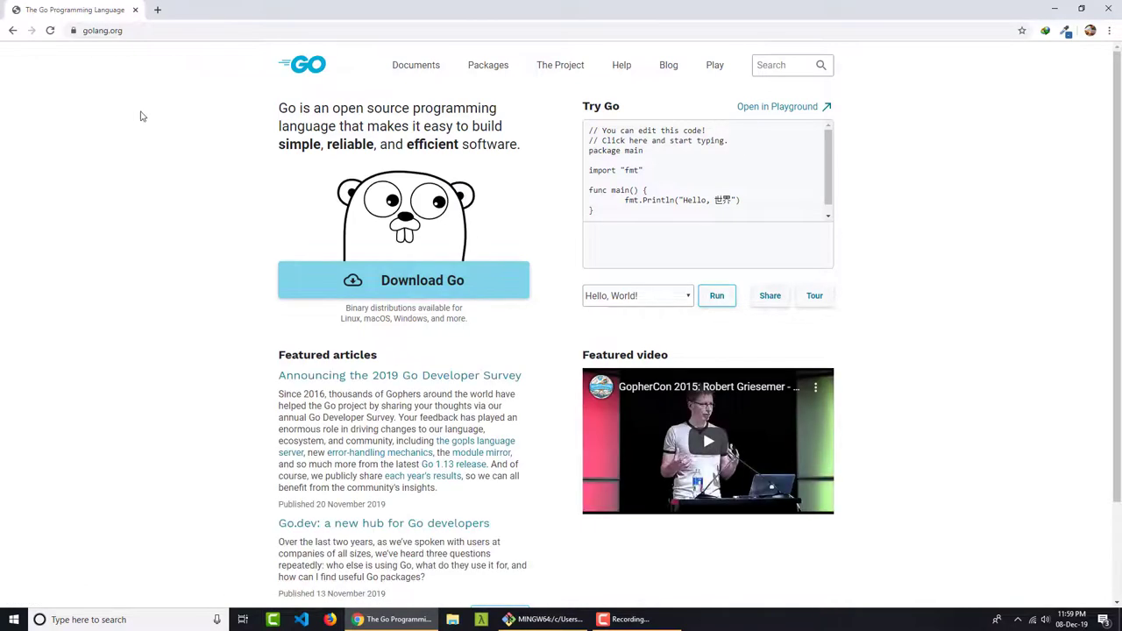
key("ctrl+plus")
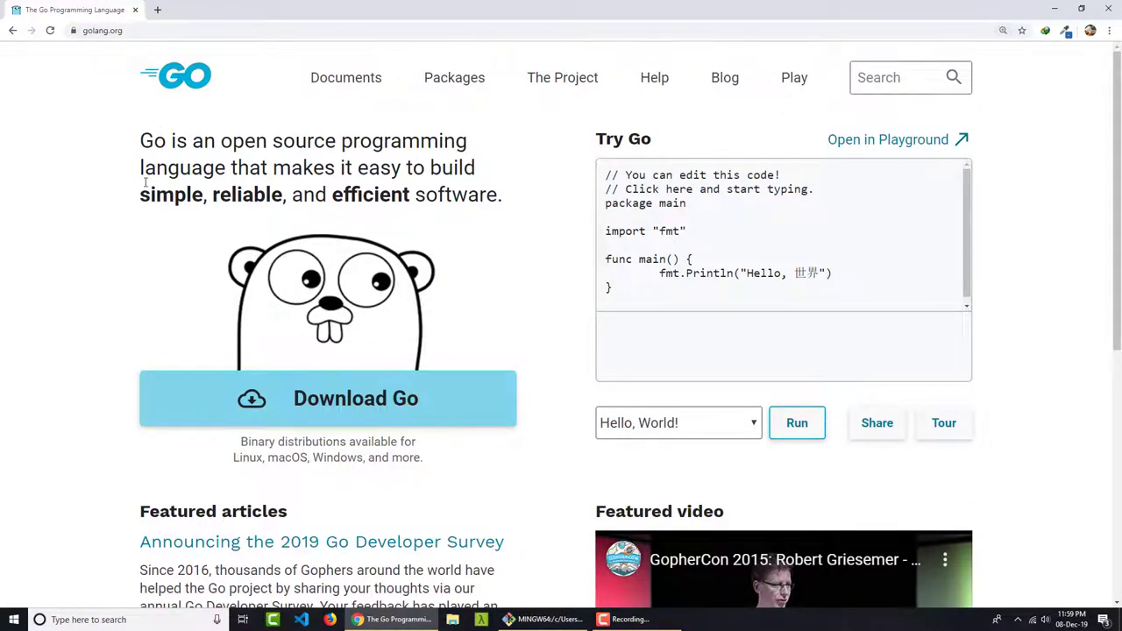
scroll("down", 3)
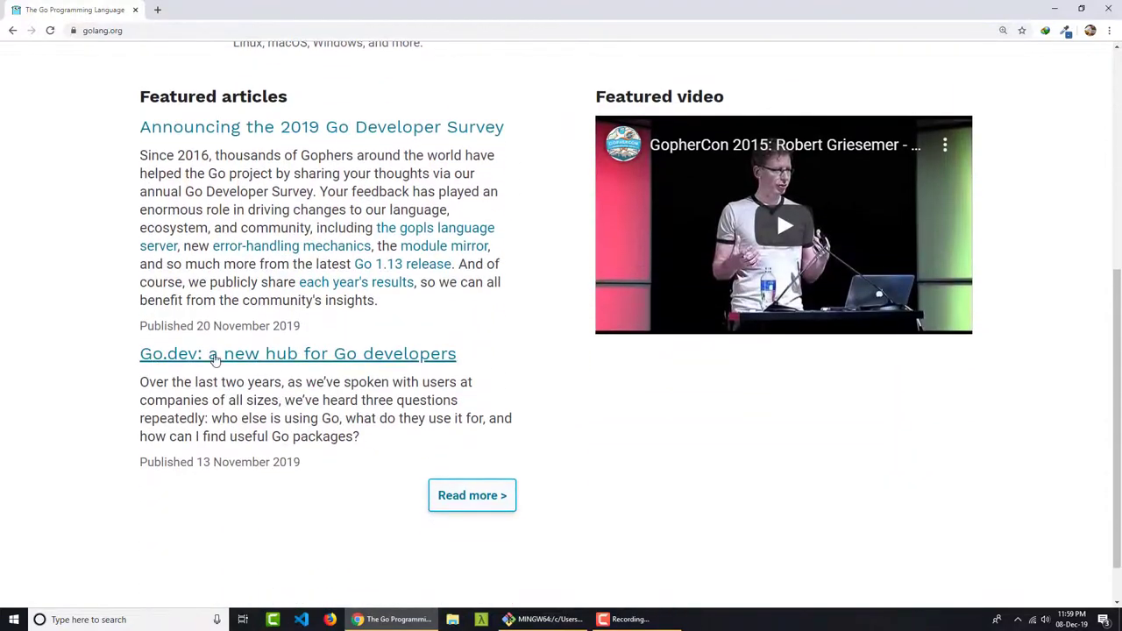
left_click(298, 11)
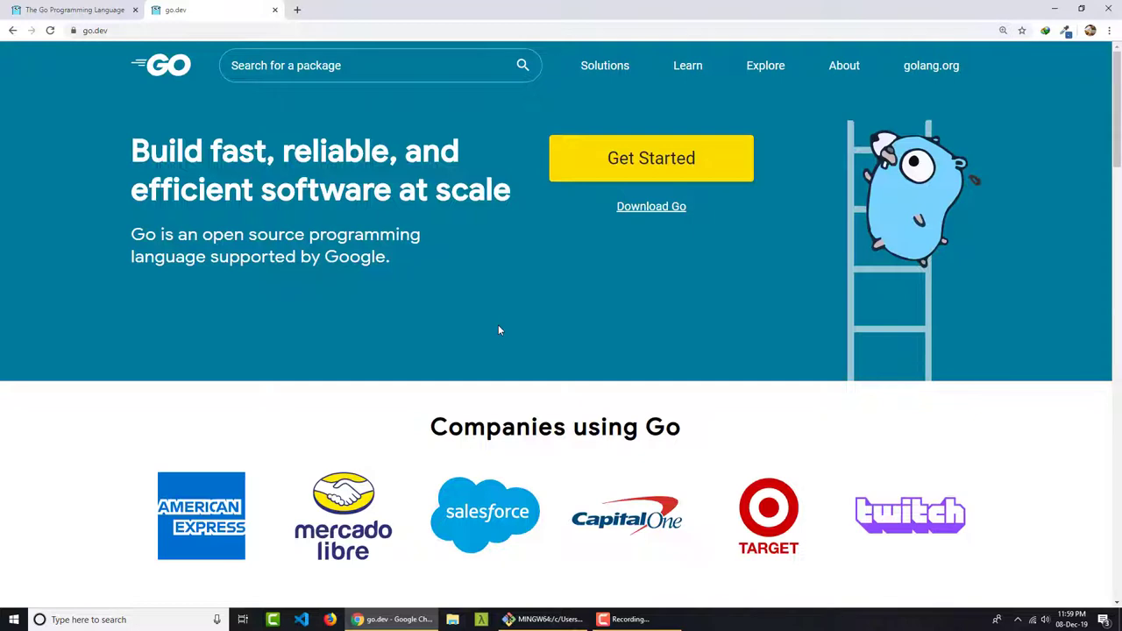
mouse_move(579, 217)
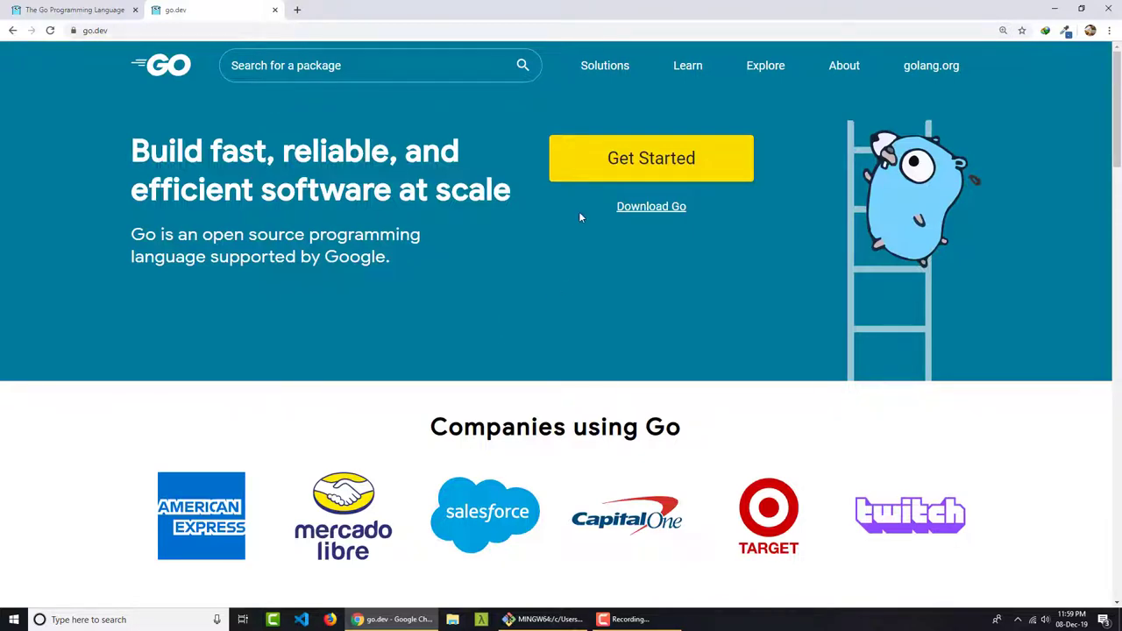
scroll("down", 3)
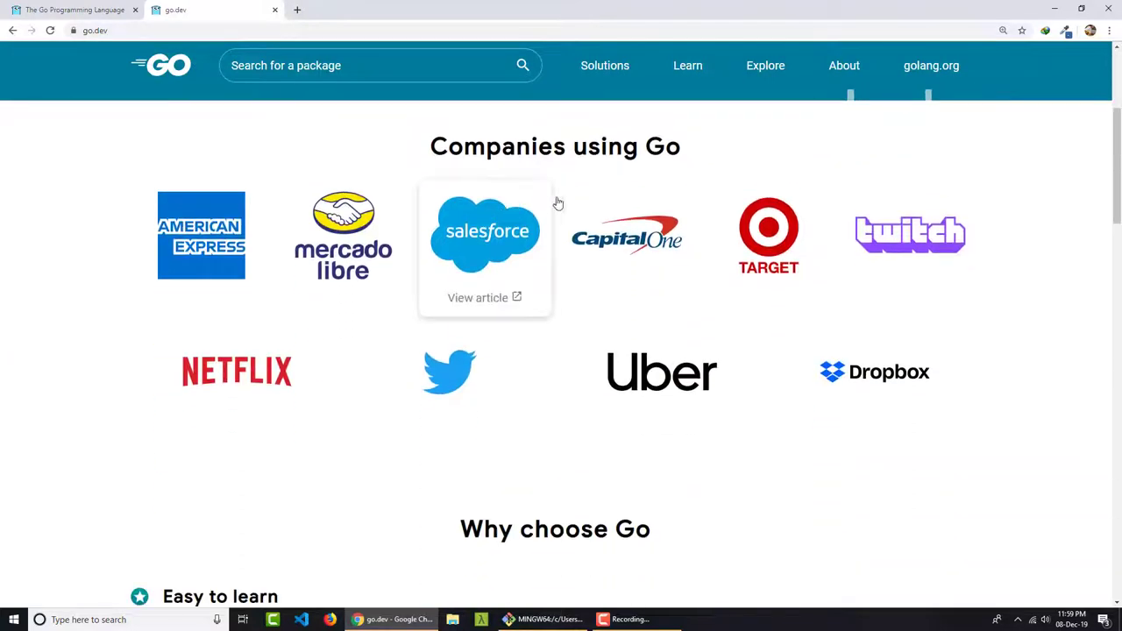
scroll("down", 3)
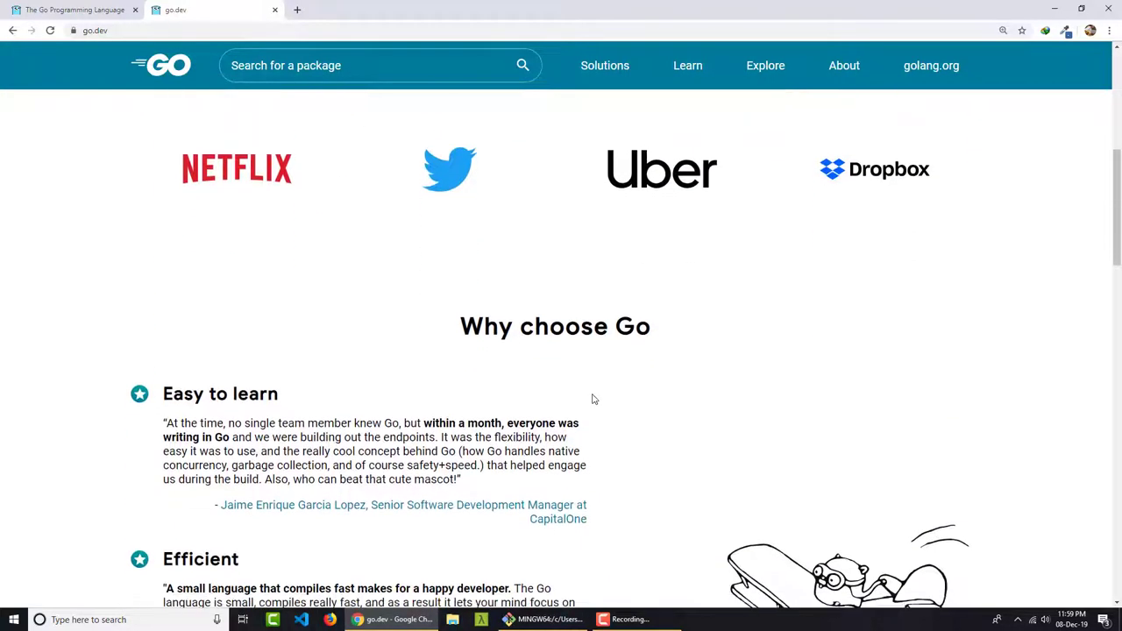
scroll("down", 3)
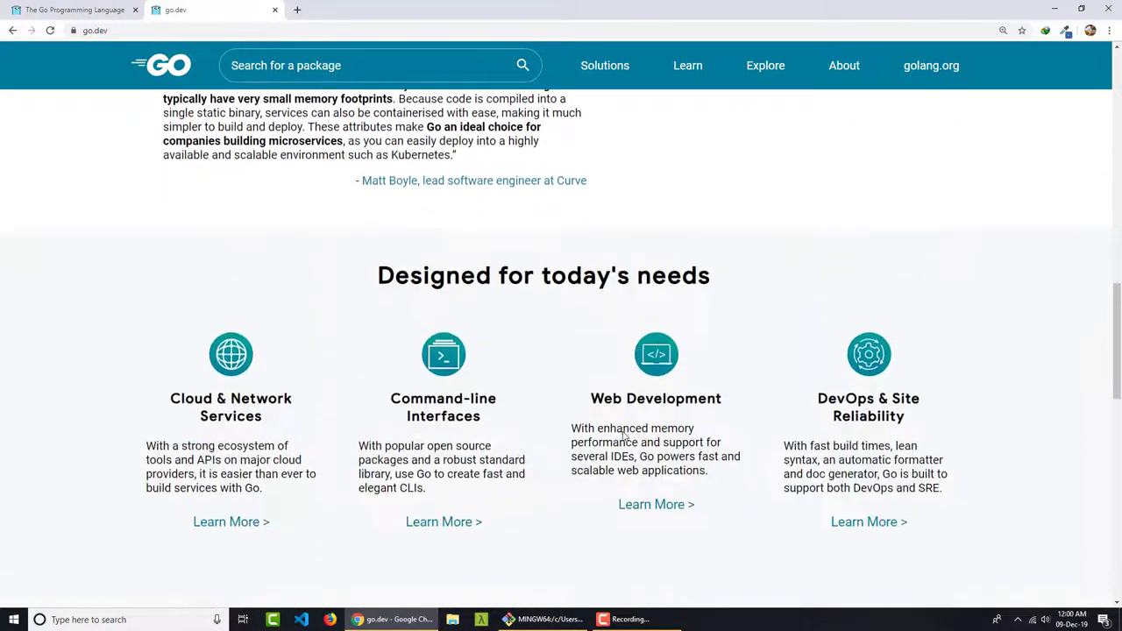
scroll("down", 3)
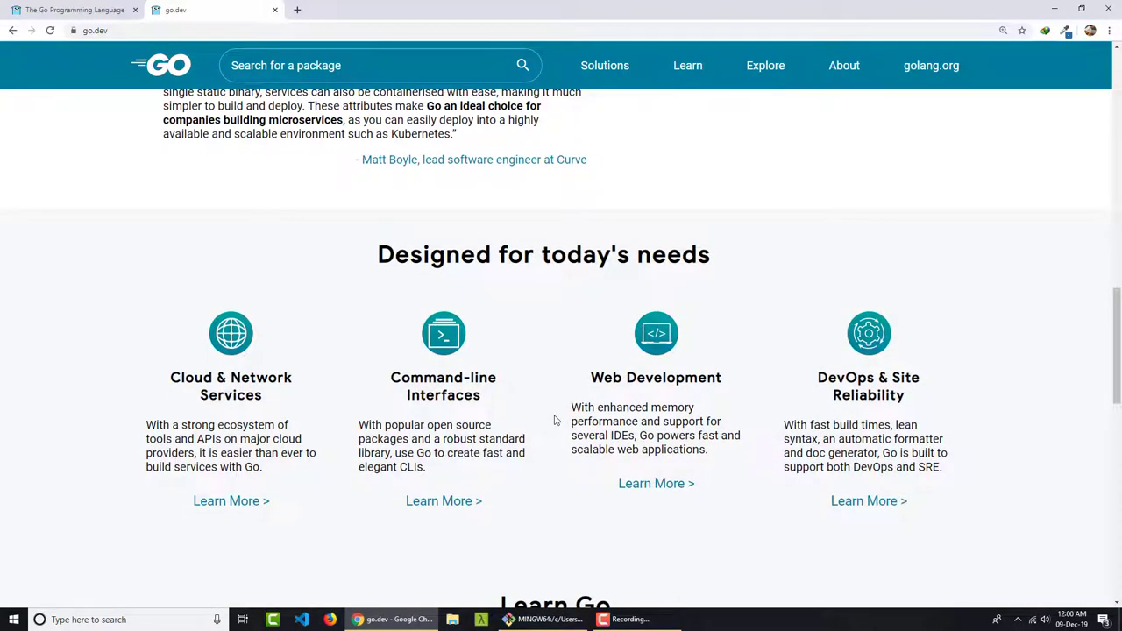
scroll("down", 3)
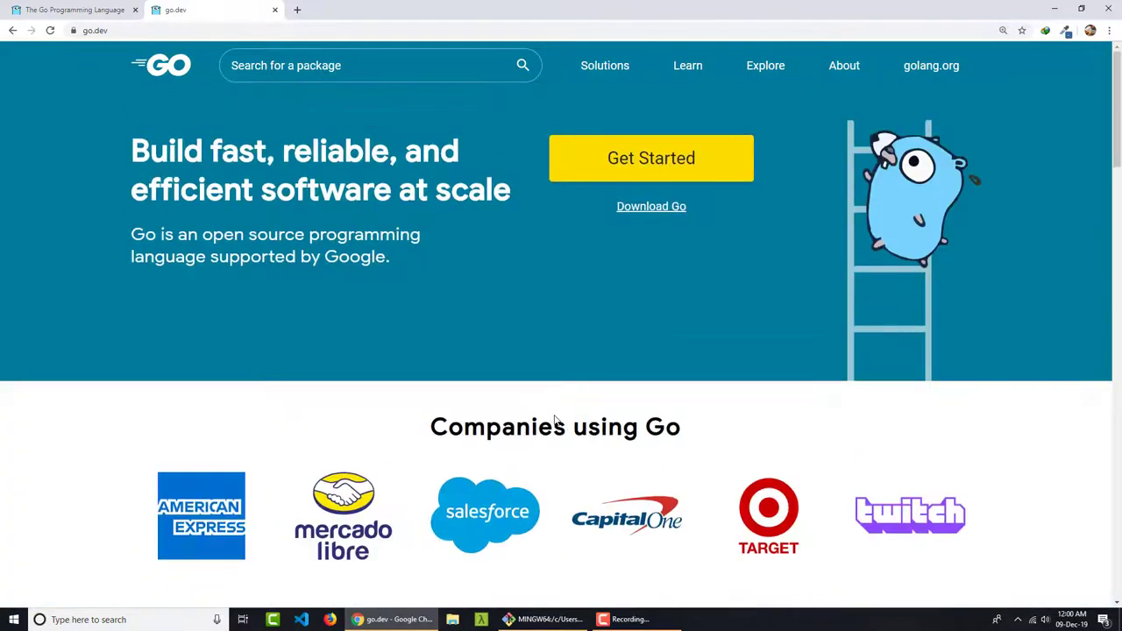
mouse_move(589, 259)
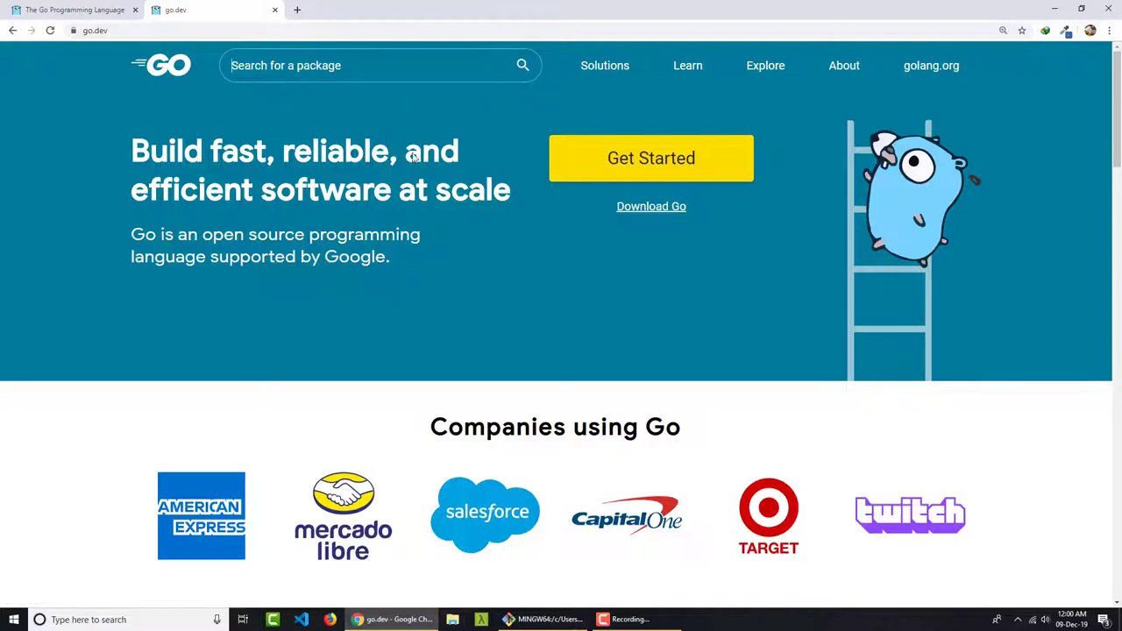
mouse_move(674, 309)
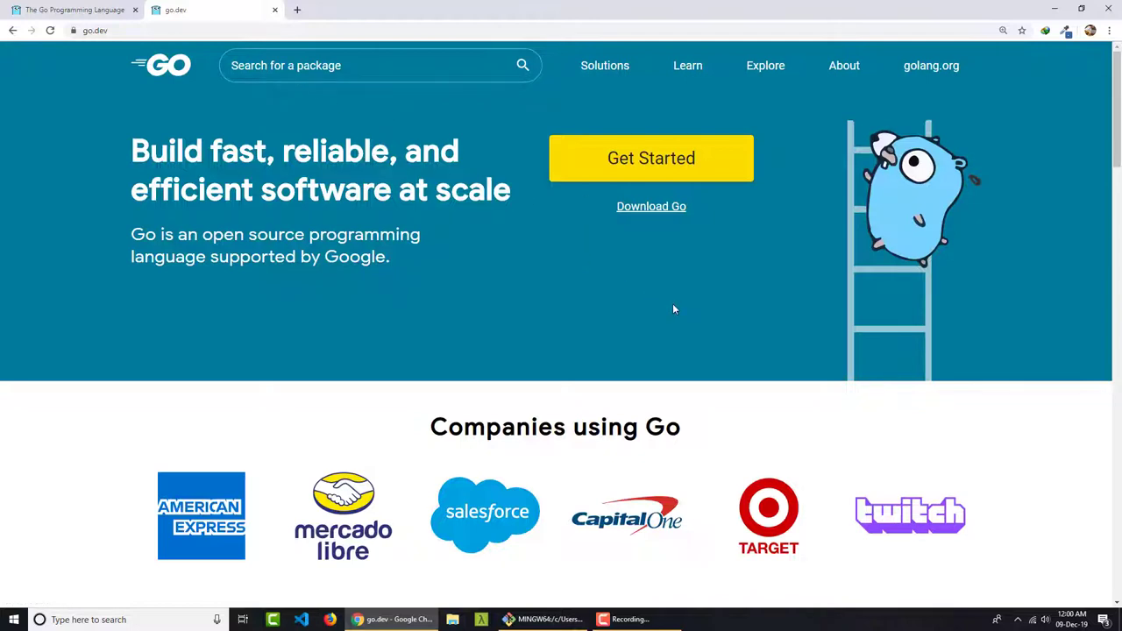
mouse_move(126, 55)
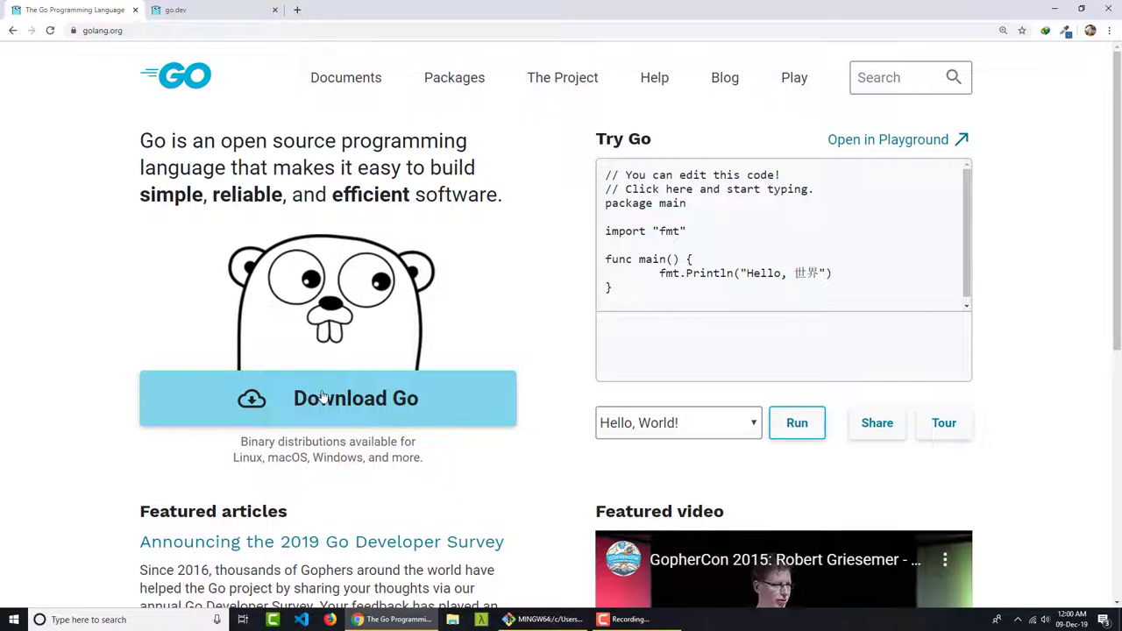
mouse_move(326, 398)
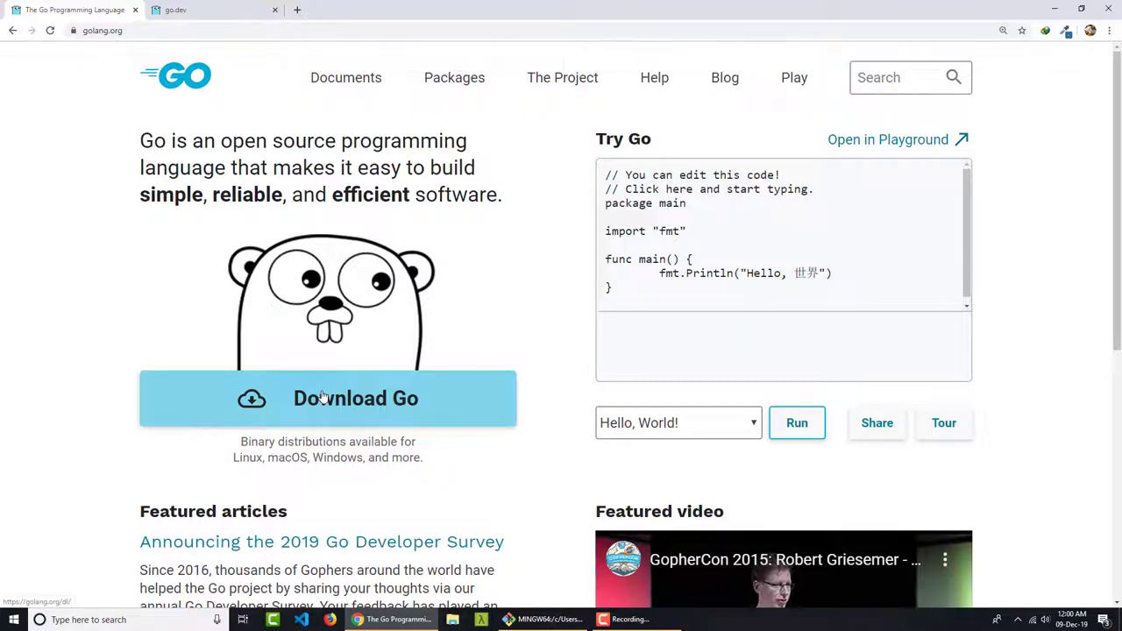
mouse_move(312, 267)
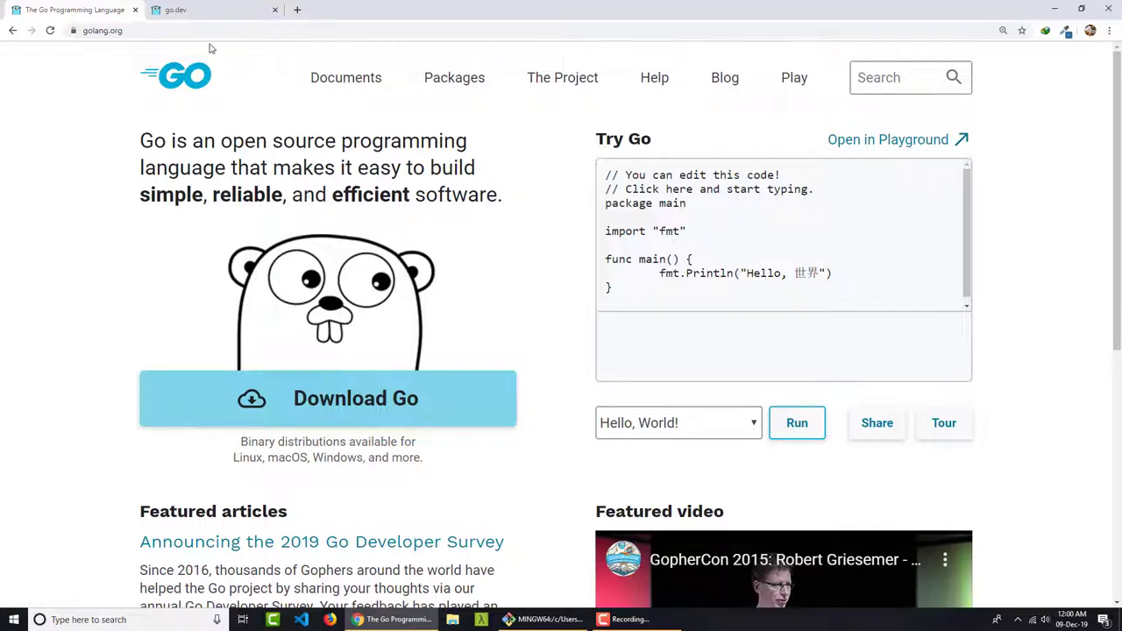
Reach the golang.org Downloads page via Download Go and the go.dev Getting Started guide.
left_click(74, 10)
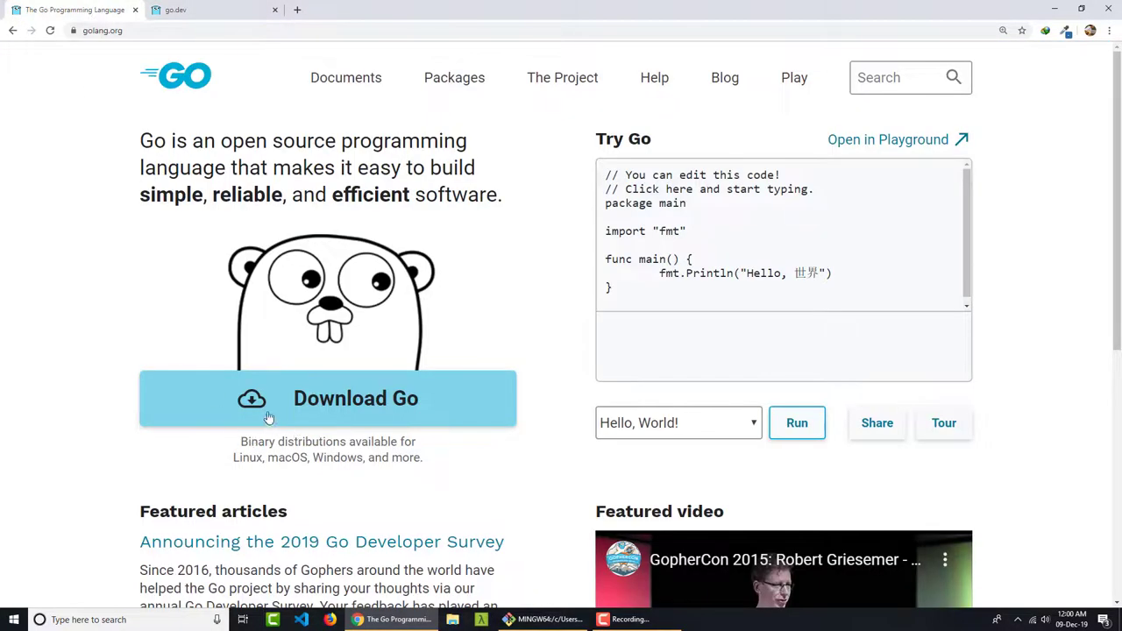
left_click(356, 398)
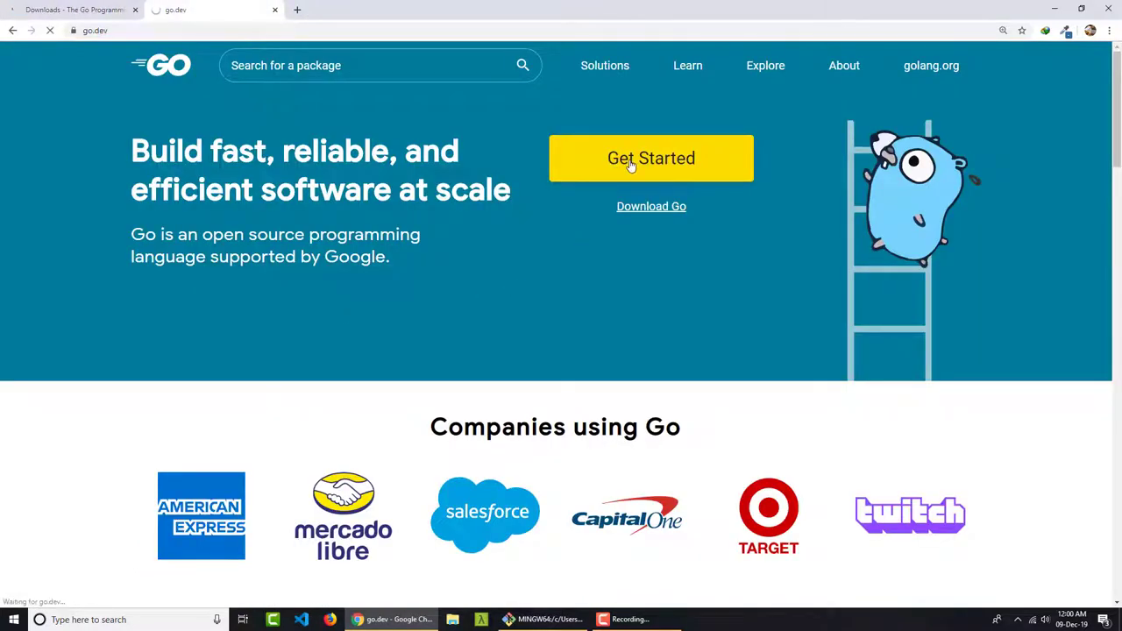
left_click(651, 158)
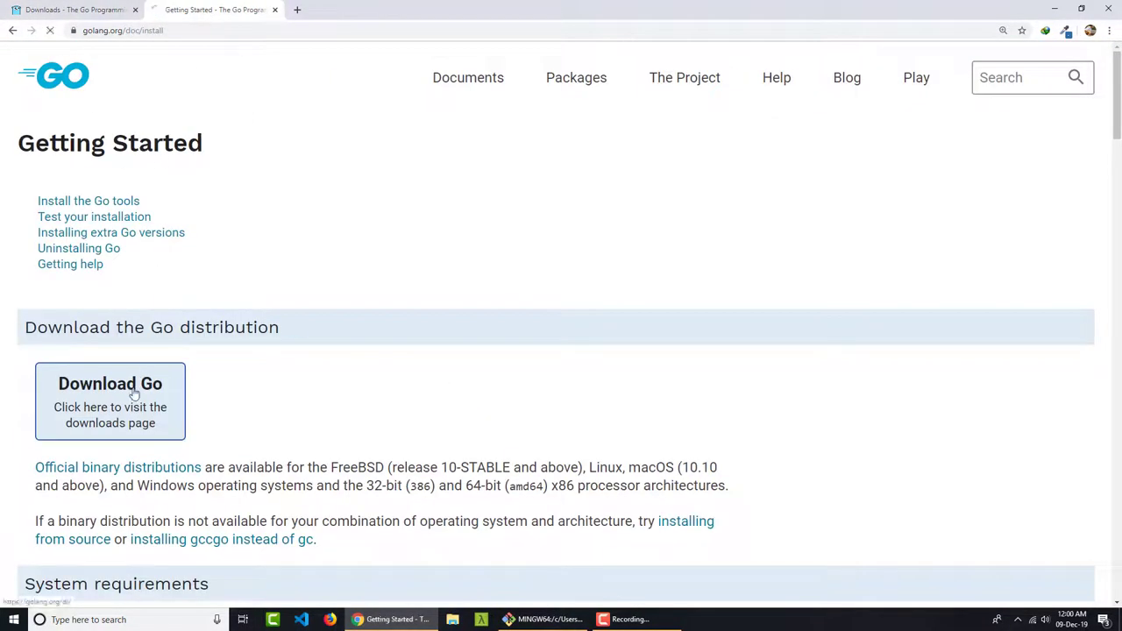
left_click(109, 382)
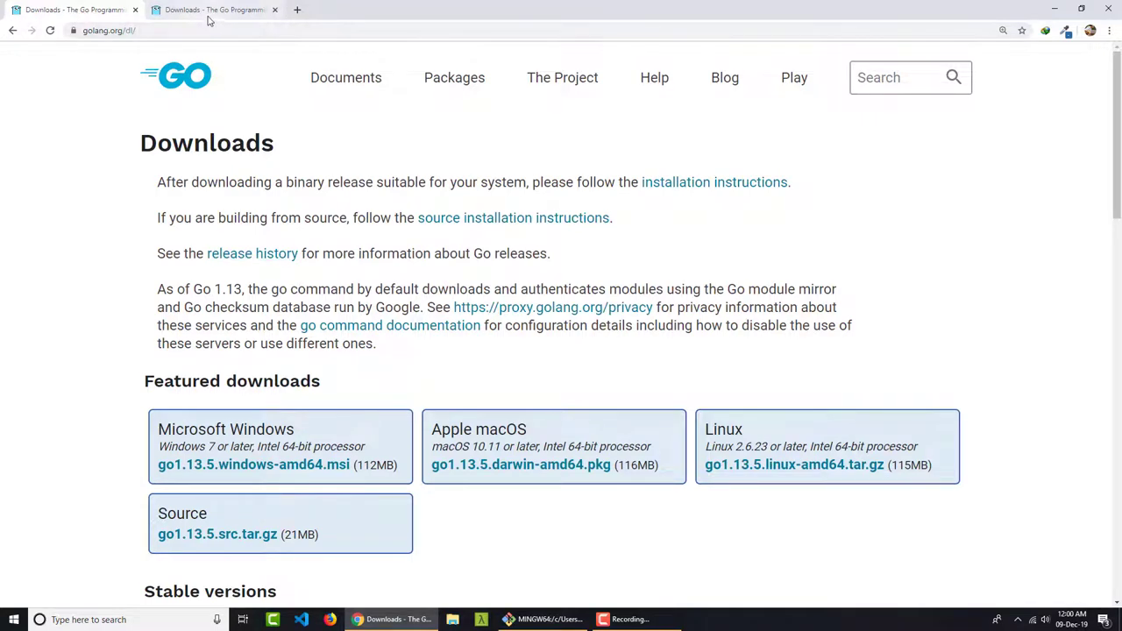
Download go1.13.5.windows-amd64.msi, dismiss the IDM warning, and launch the installer.
scroll("down", 3)
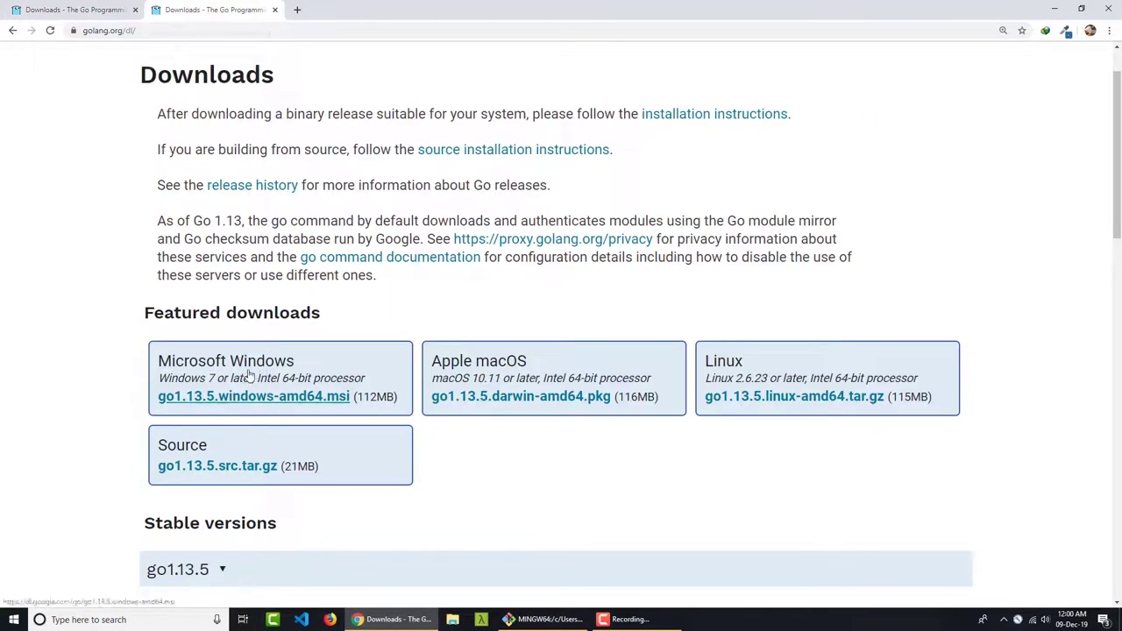
left_click(253, 396)
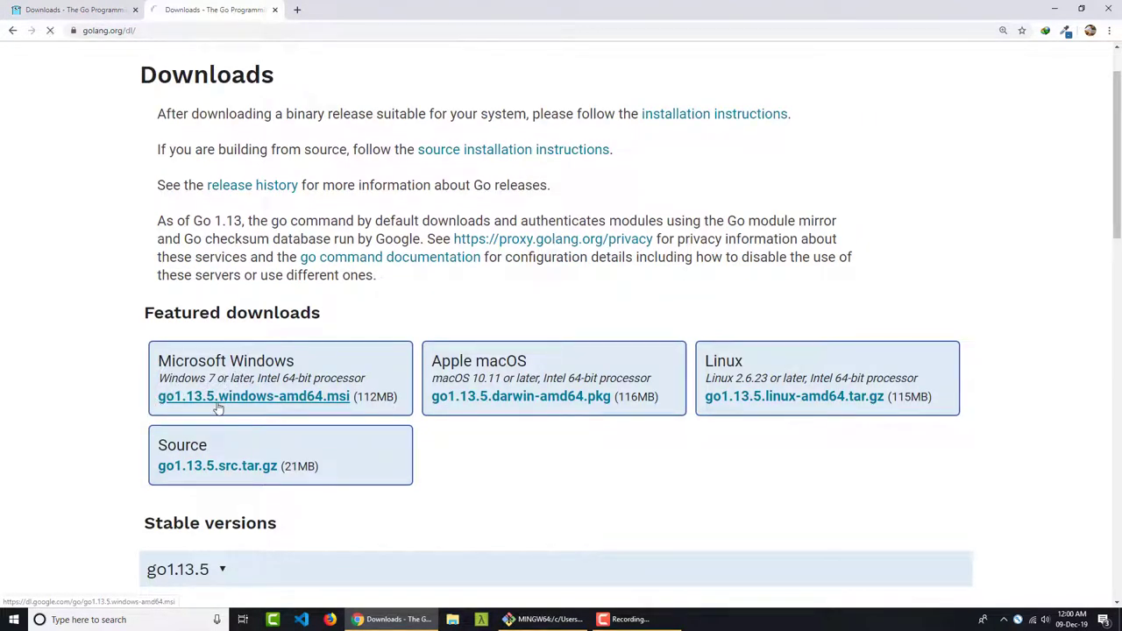
left_click(253, 396)
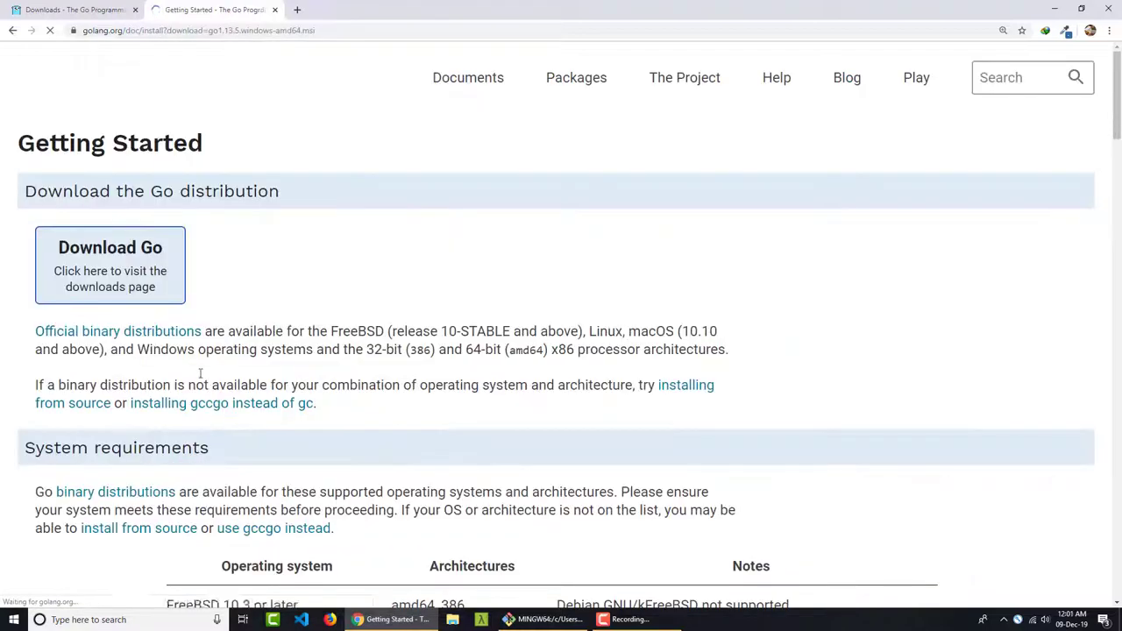
left_click(109, 247)
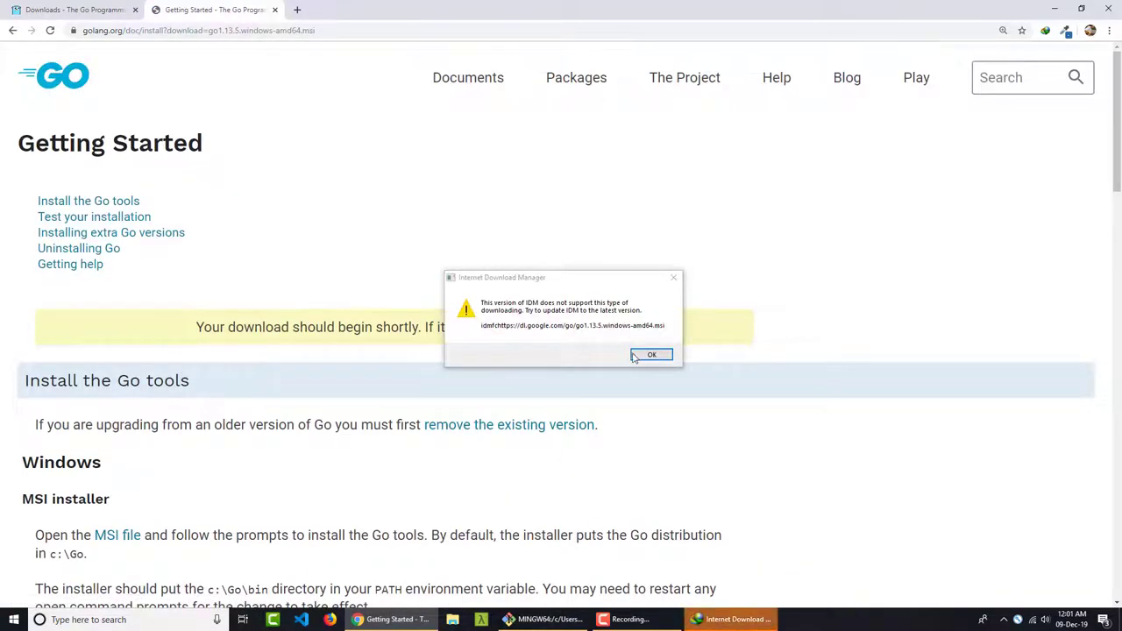
left_click(653, 354)
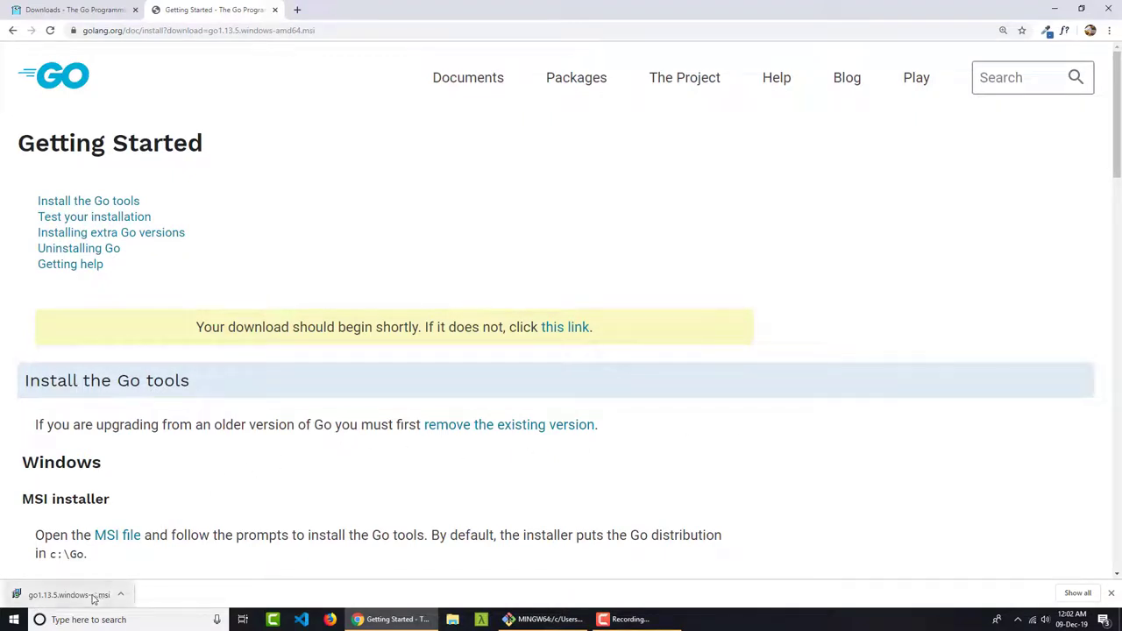
left_click(69, 597)
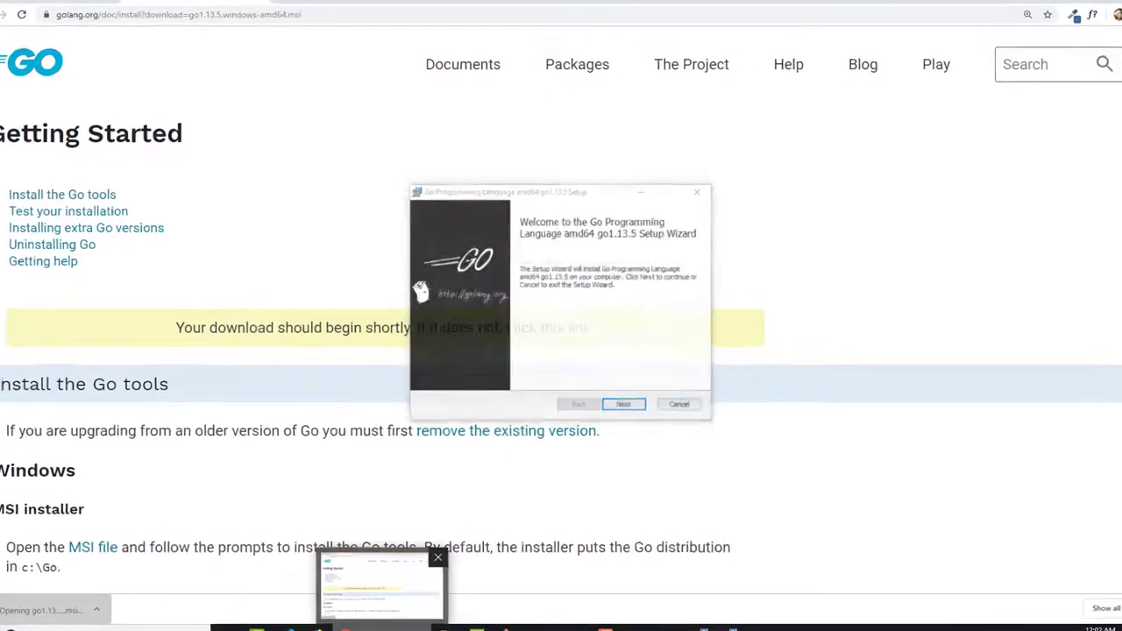
Install Go 1.13.5 into the default C:\Go folder and finish the setup wizard.
left_click(625, 404)
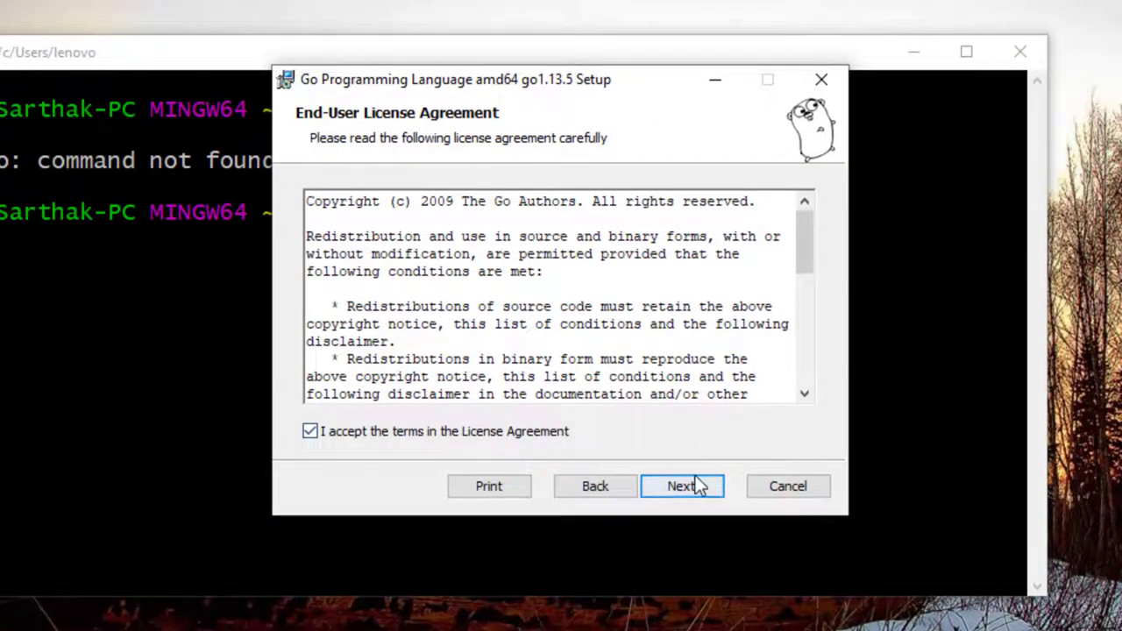
left_click(680, 486)
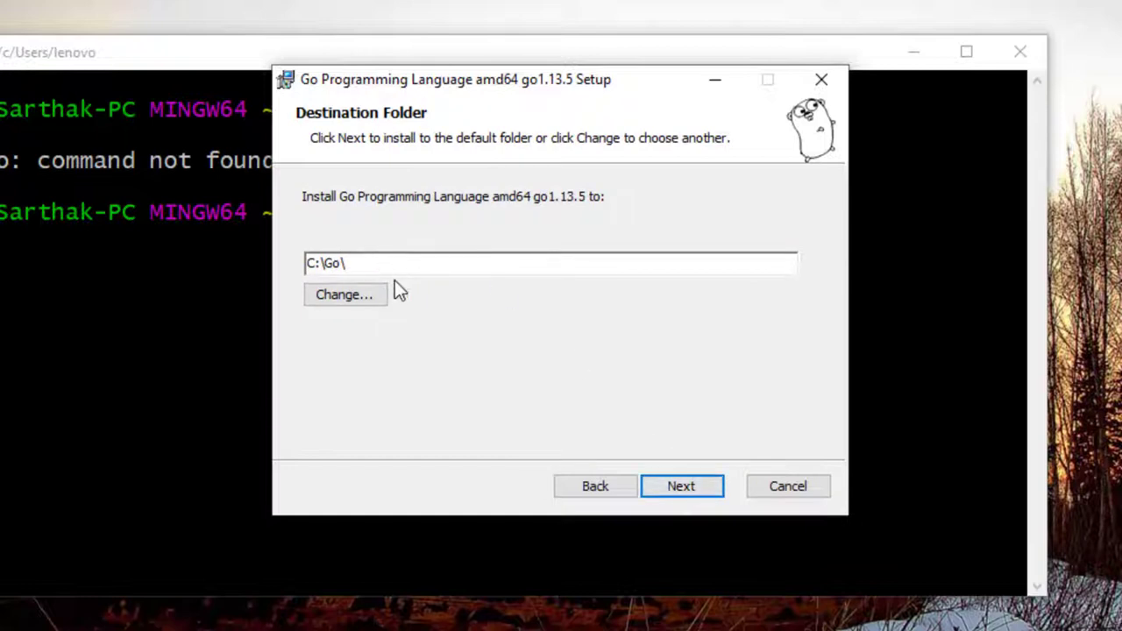
mouse_move(712, 446)
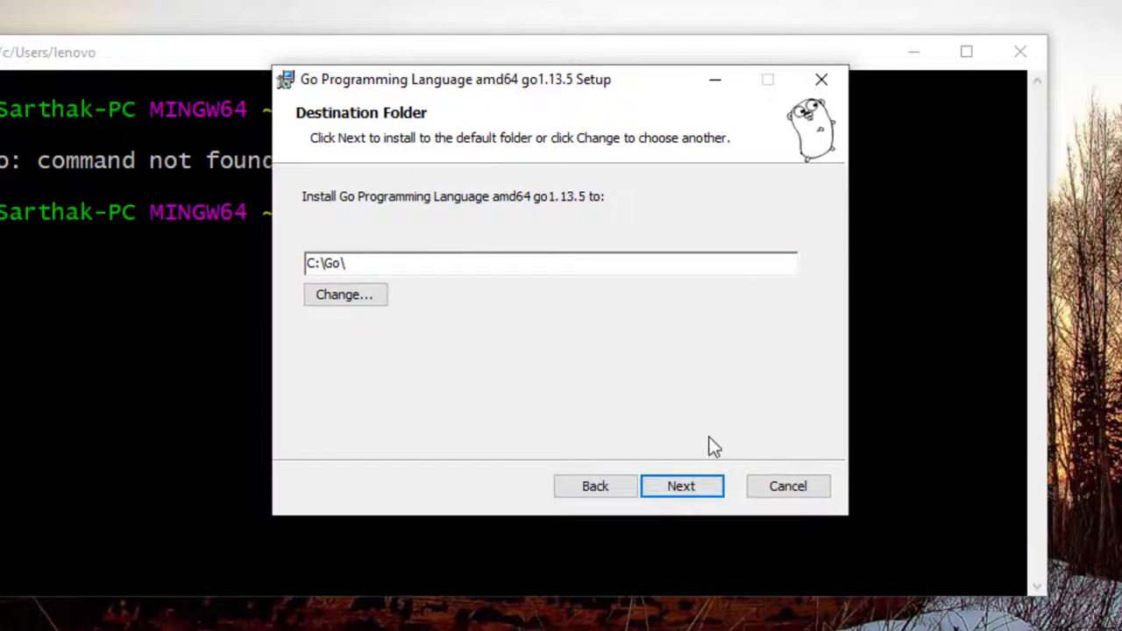
left_click(681, 485)
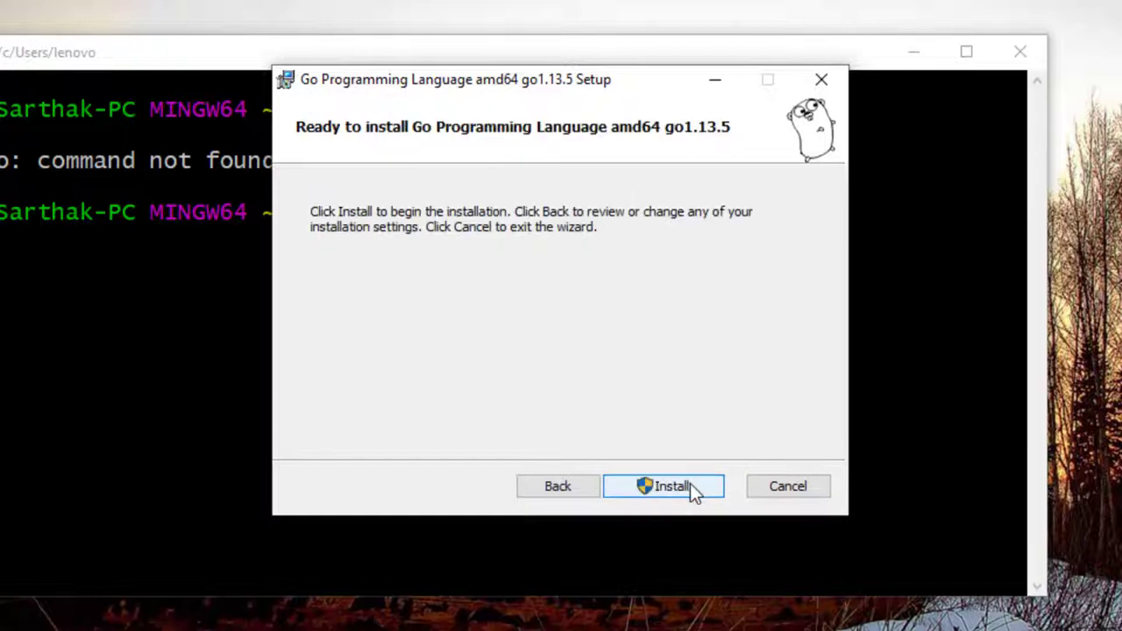
left_click(662, 488)
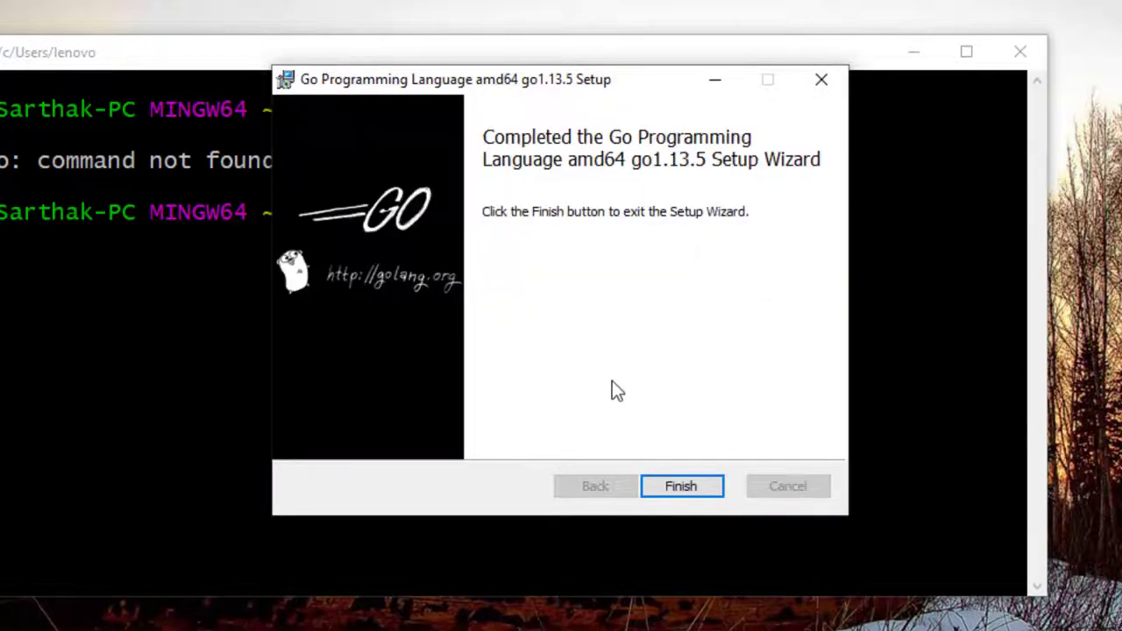
left_click(681, 486)
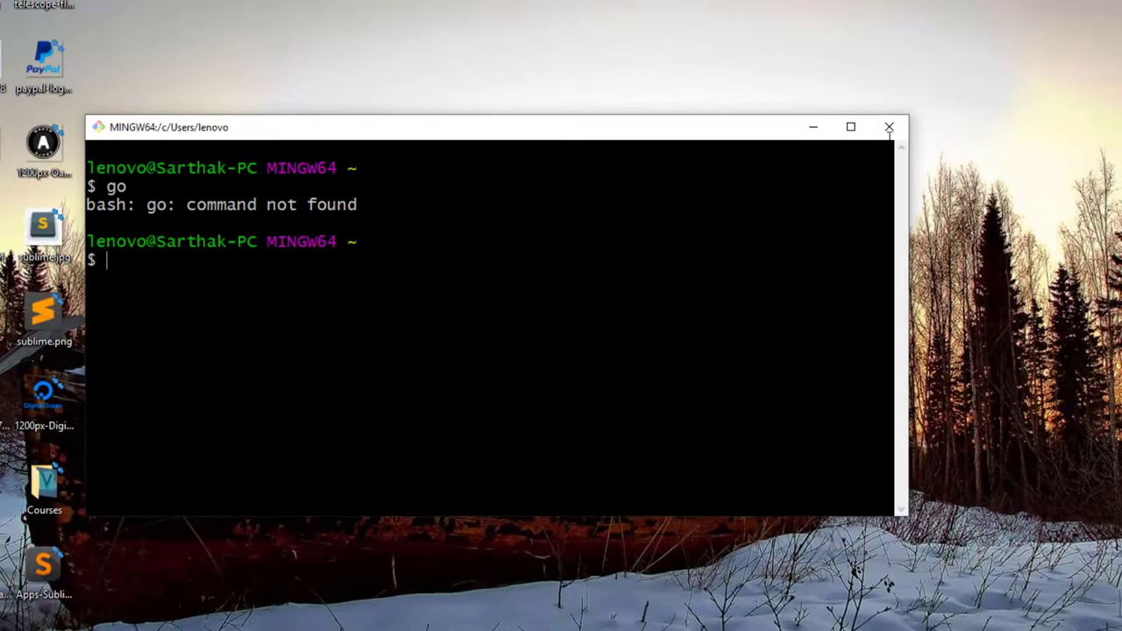
mouse_move(889, 126)
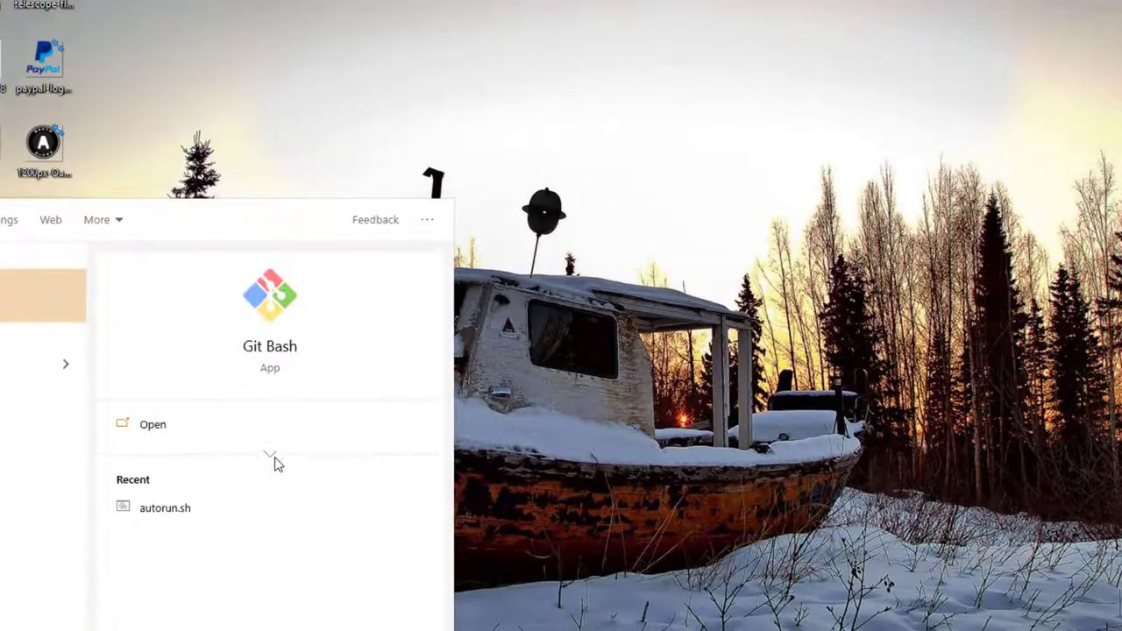
Launch a fresh Git Bash and run go so it prints its usage help.
left_click(152, 425)
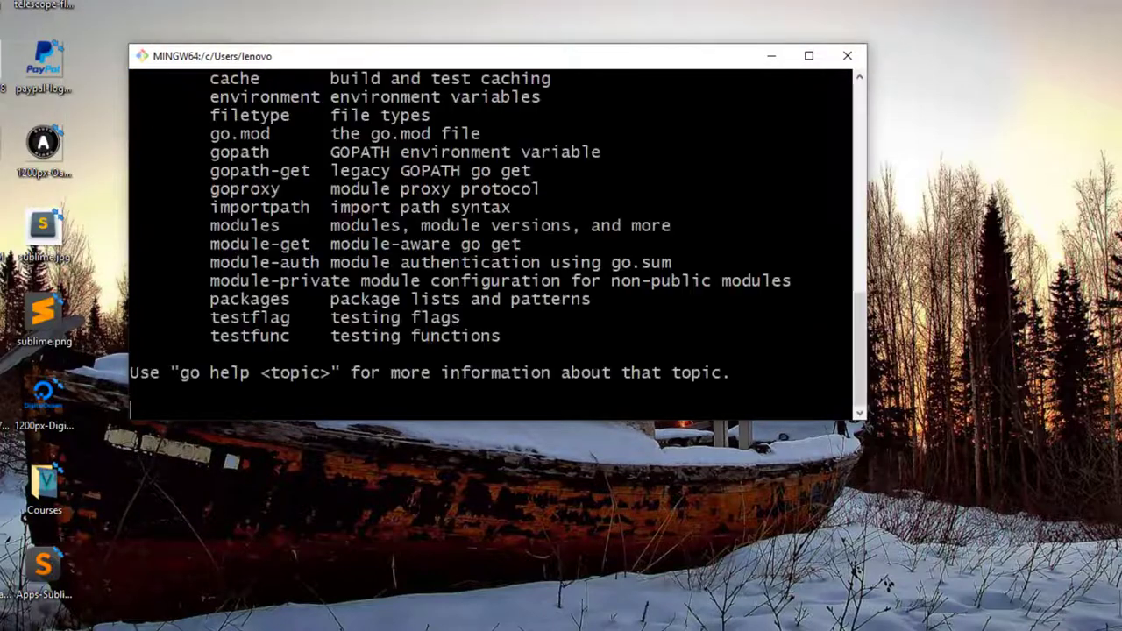
type("go")
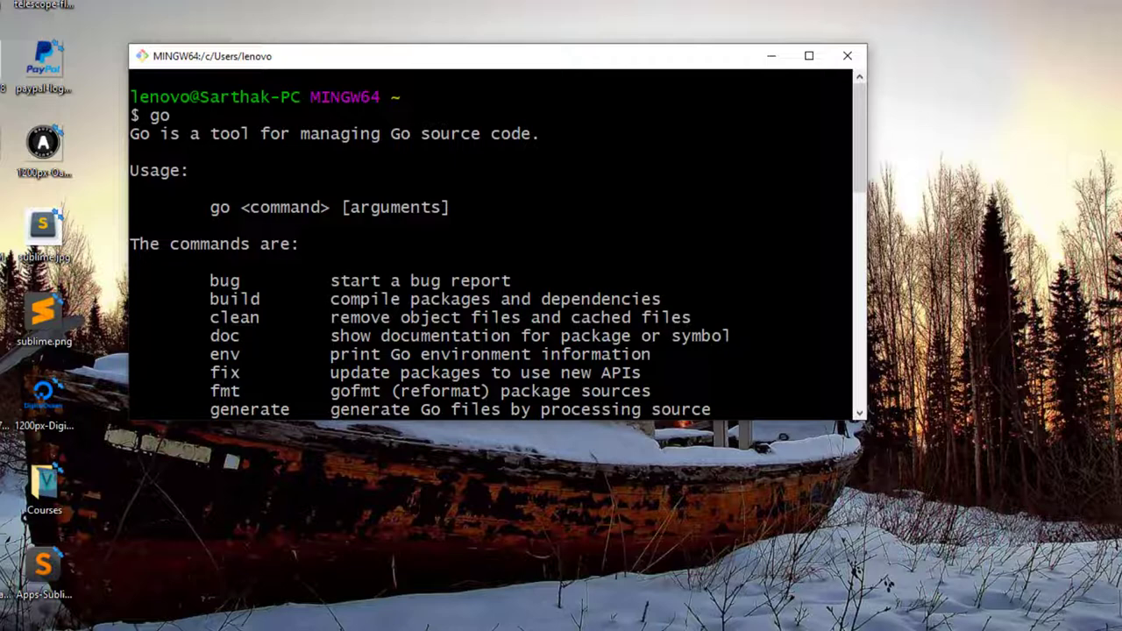
scroll("down", 3)
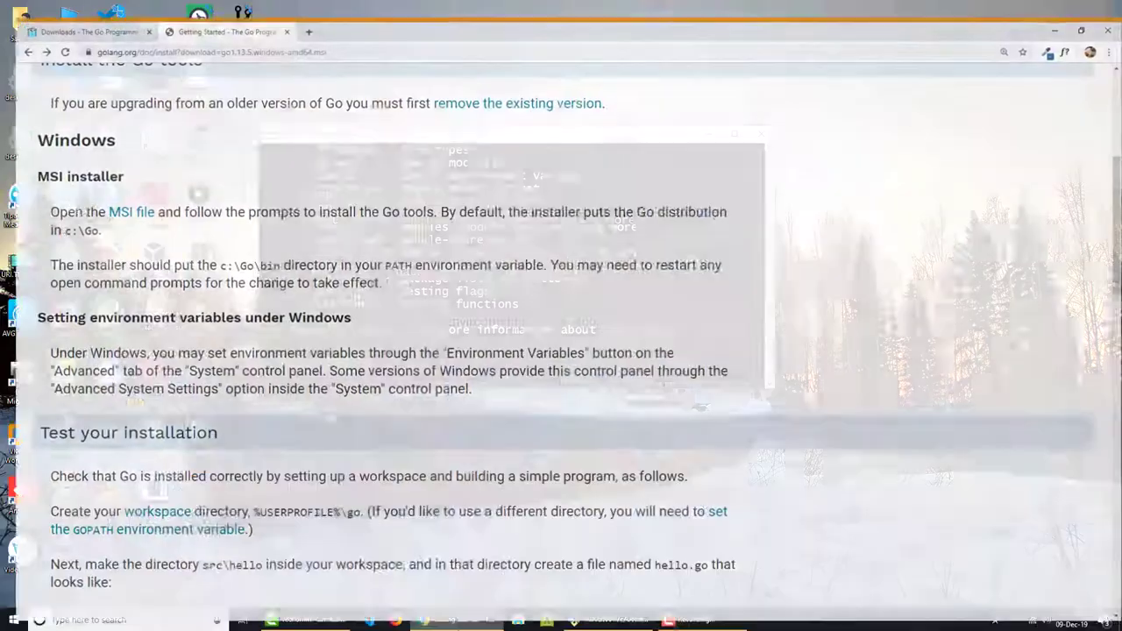
Scroll the install guide down to the Test your installation section.
scroll("down", 3)
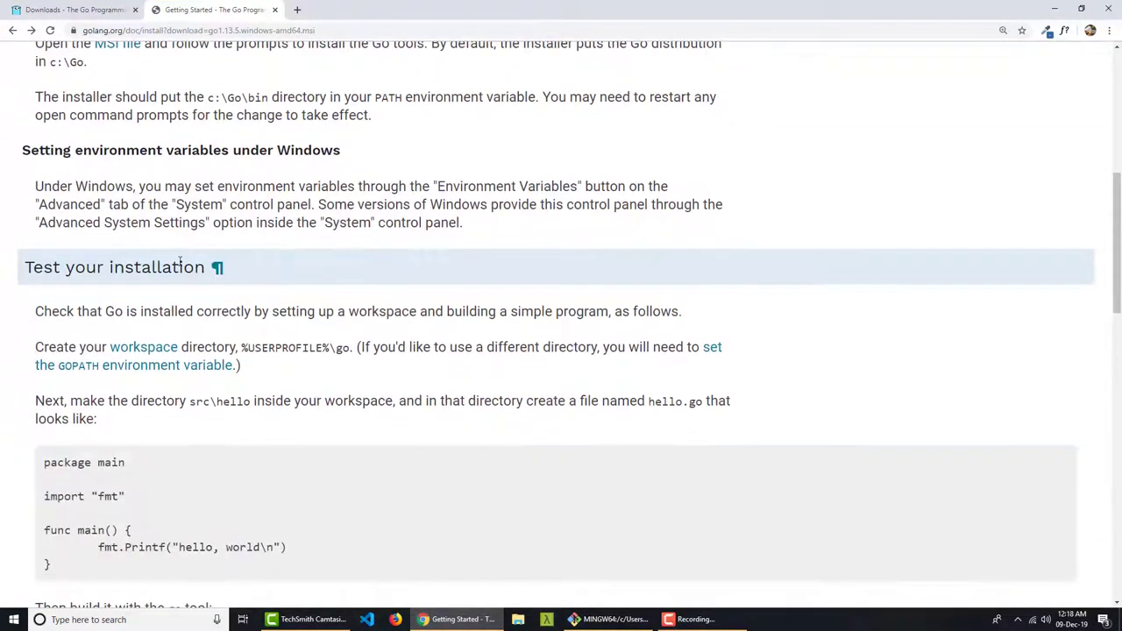
scroll("down", 3)
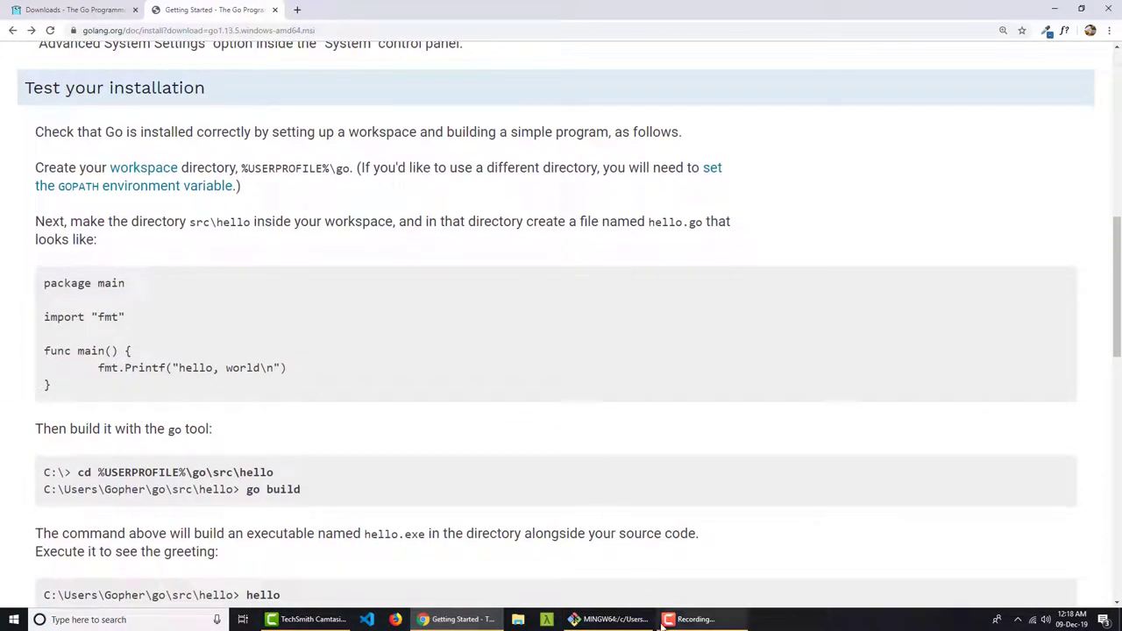
Run go env in Git Bash and scroll to GOPATH C:\Users\lenovo\go and GOROOT C:\go.
left_click(610, 619)
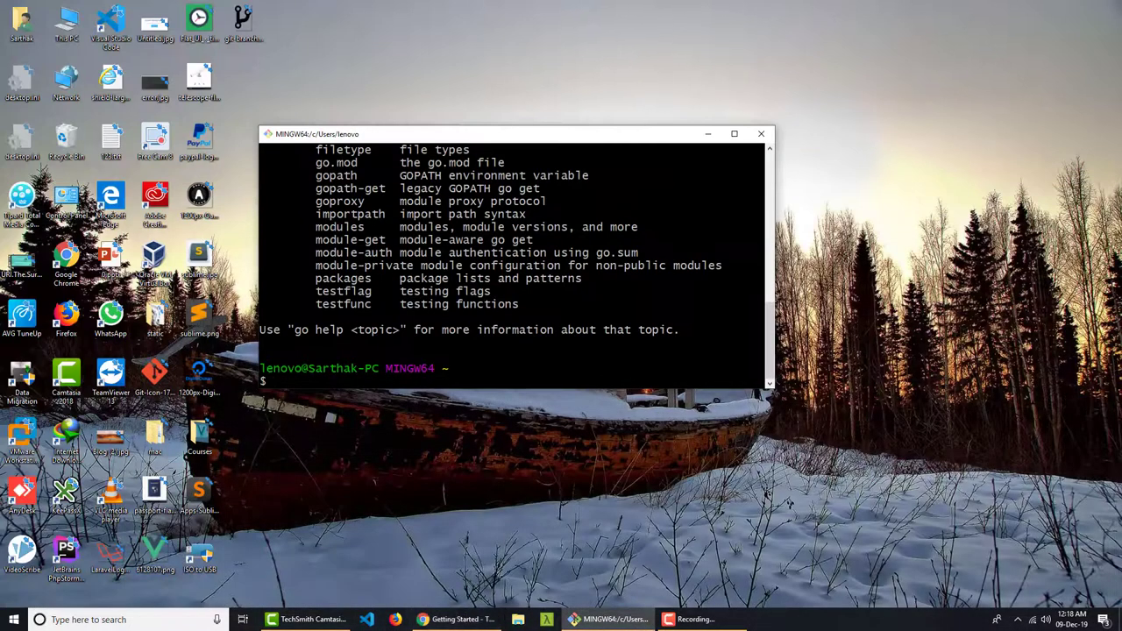
type("go env")
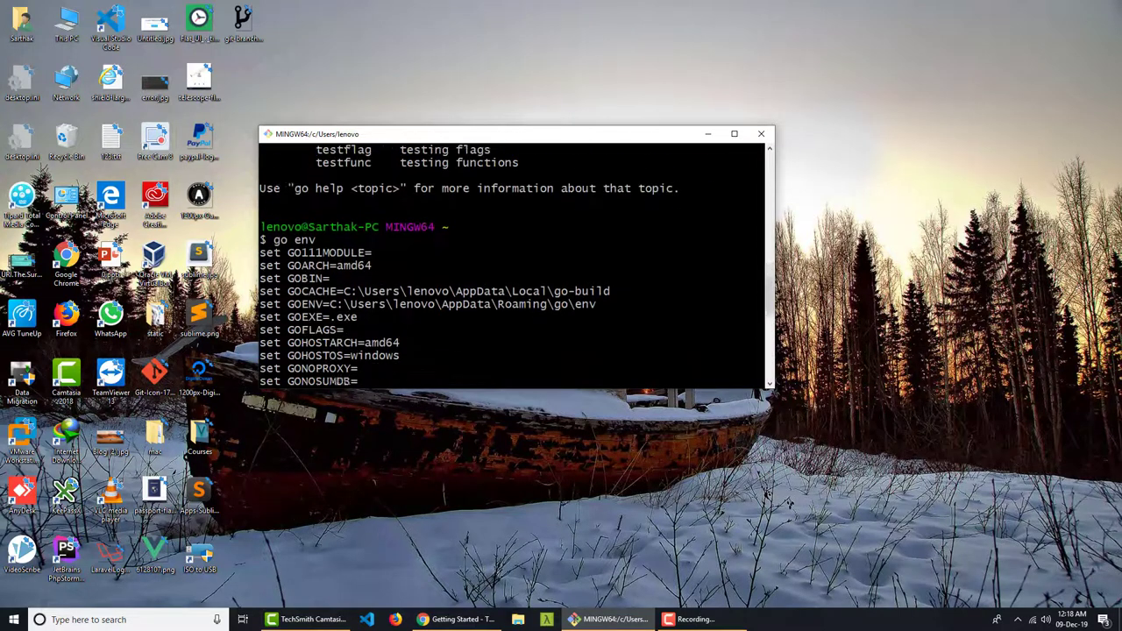
scroll("down", 3)
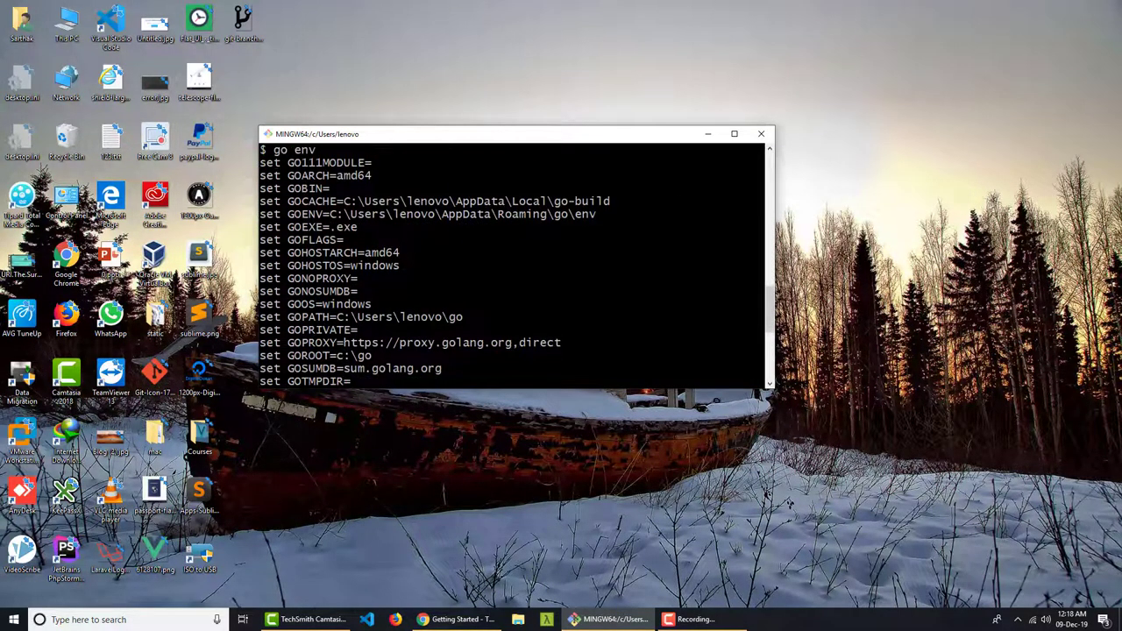
scroll("down", 3)
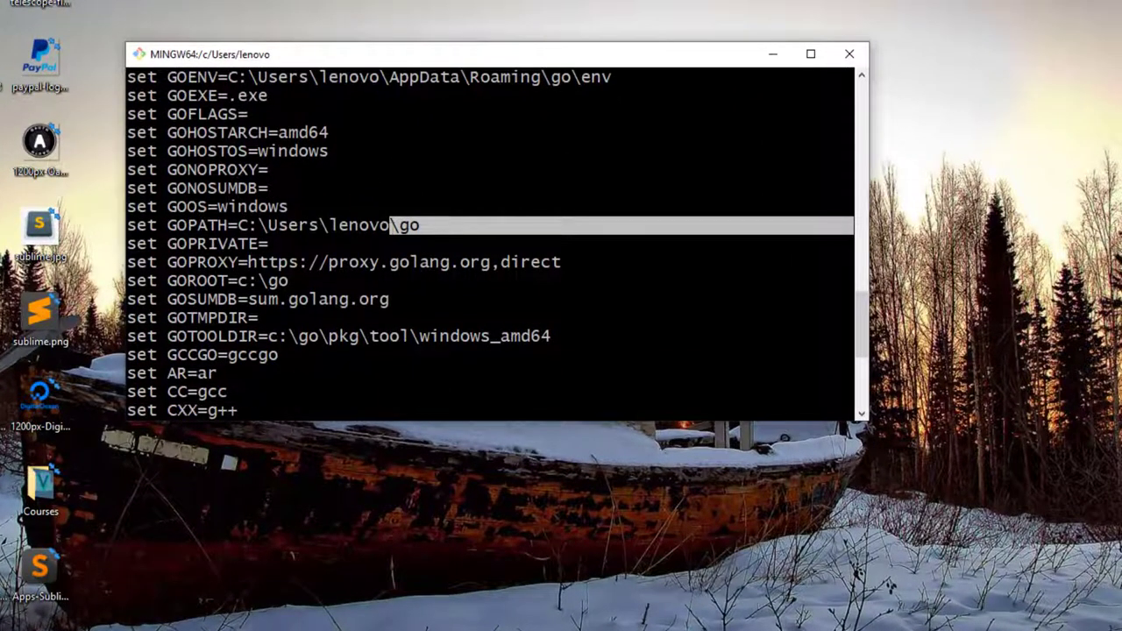
scroll("down", 3)
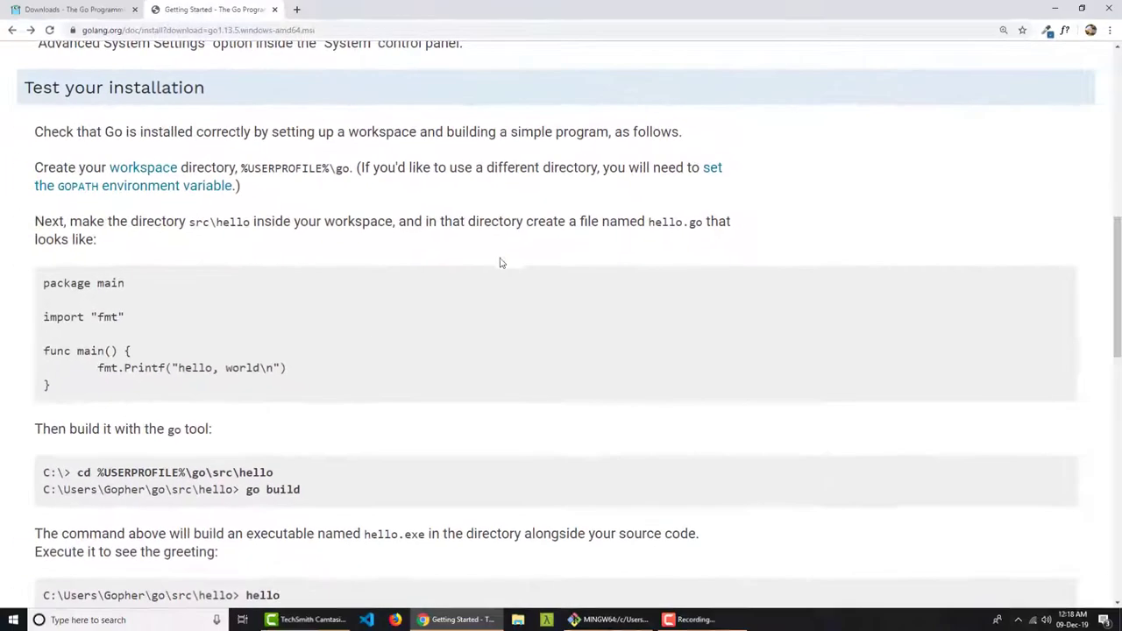
mouse_move(407, 191)
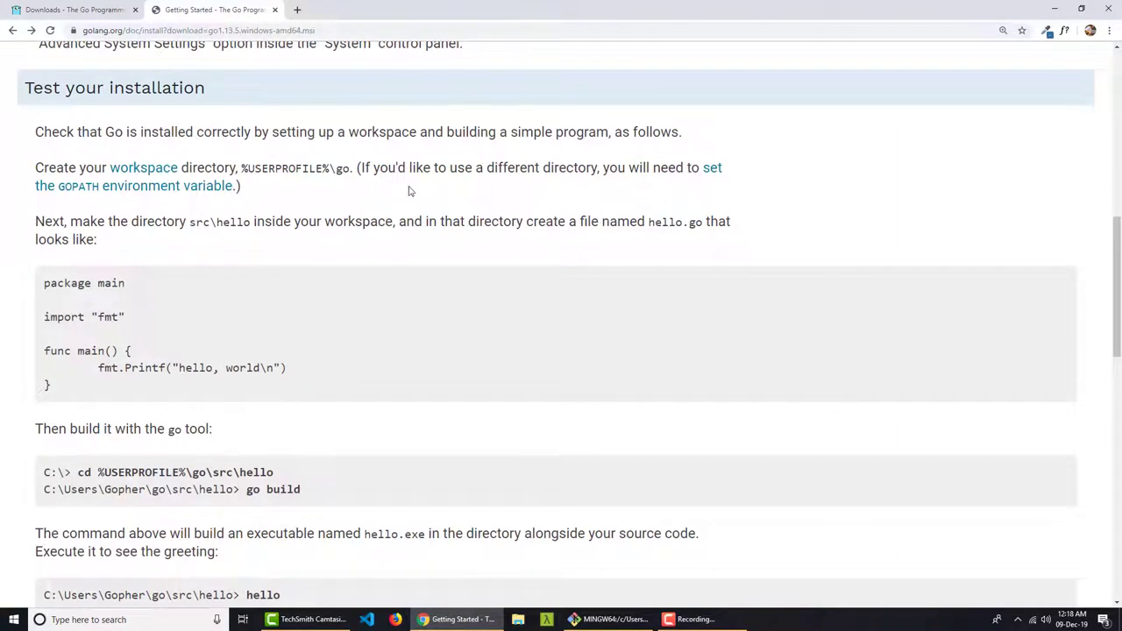
Open the SettingGOPATH GitHub wiki page and jump to its Windows instructions.
left_click(712, 168)
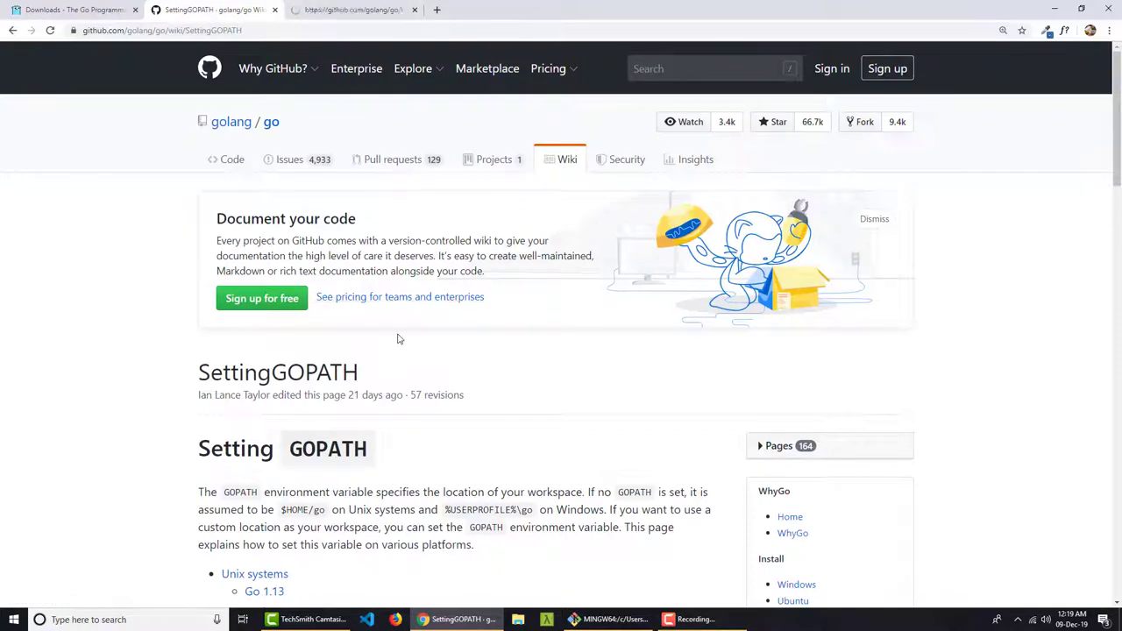
scroll("down", 3)
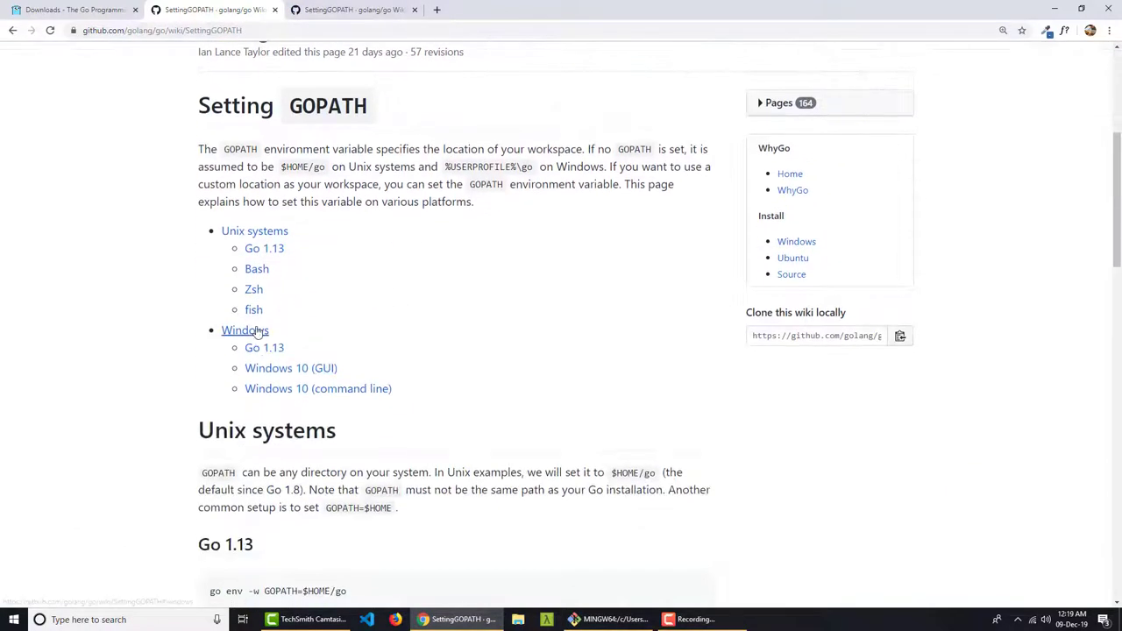
left_click(246, 329)
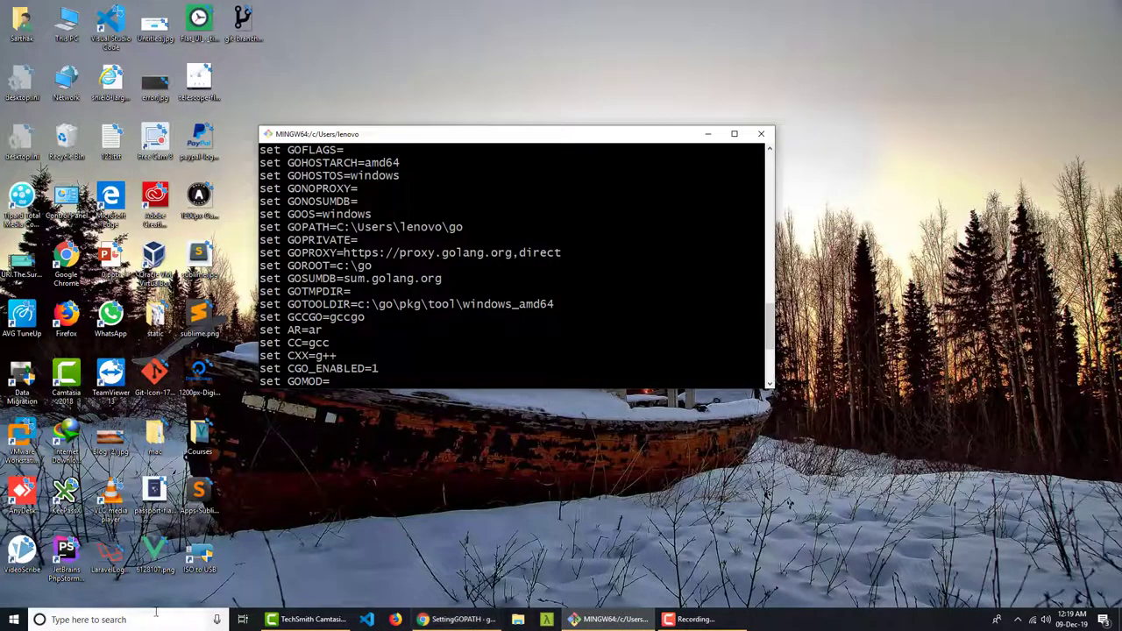
In Environment Variables, change user GOPATH to C:\Users\lenovo\go-lang and save it.
type("env")
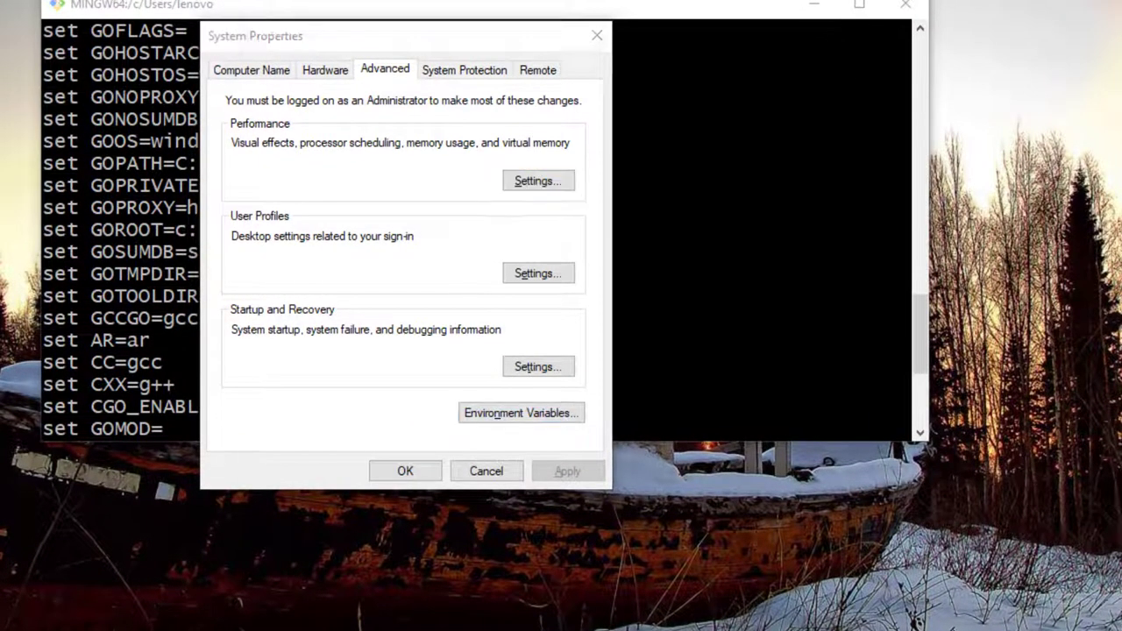
left_click(520, 414)
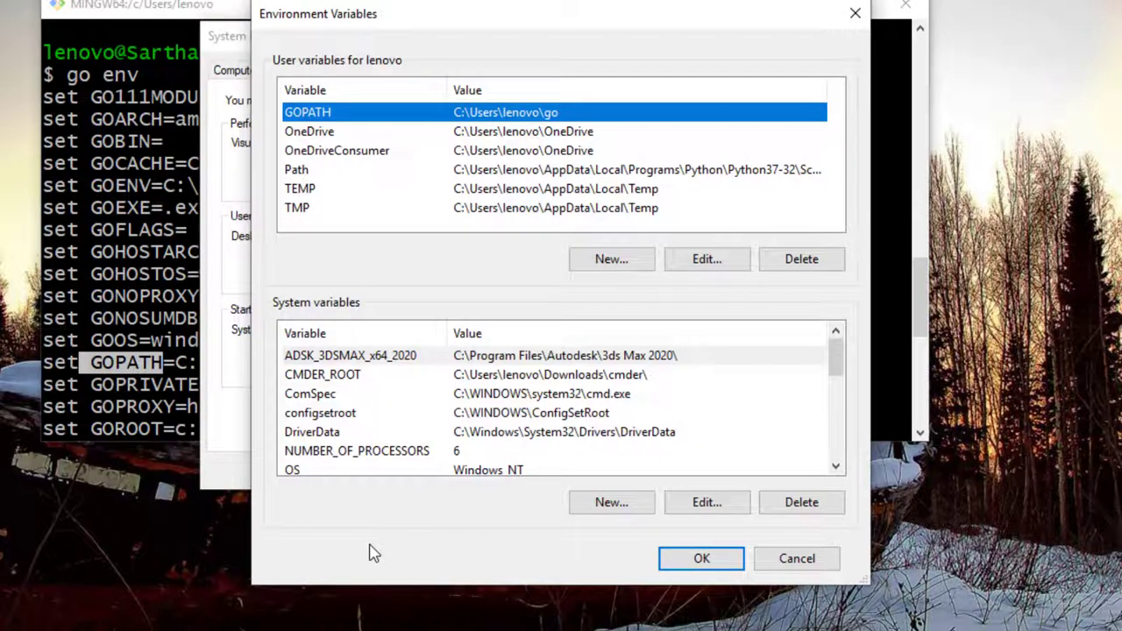
left_click(705, 259)
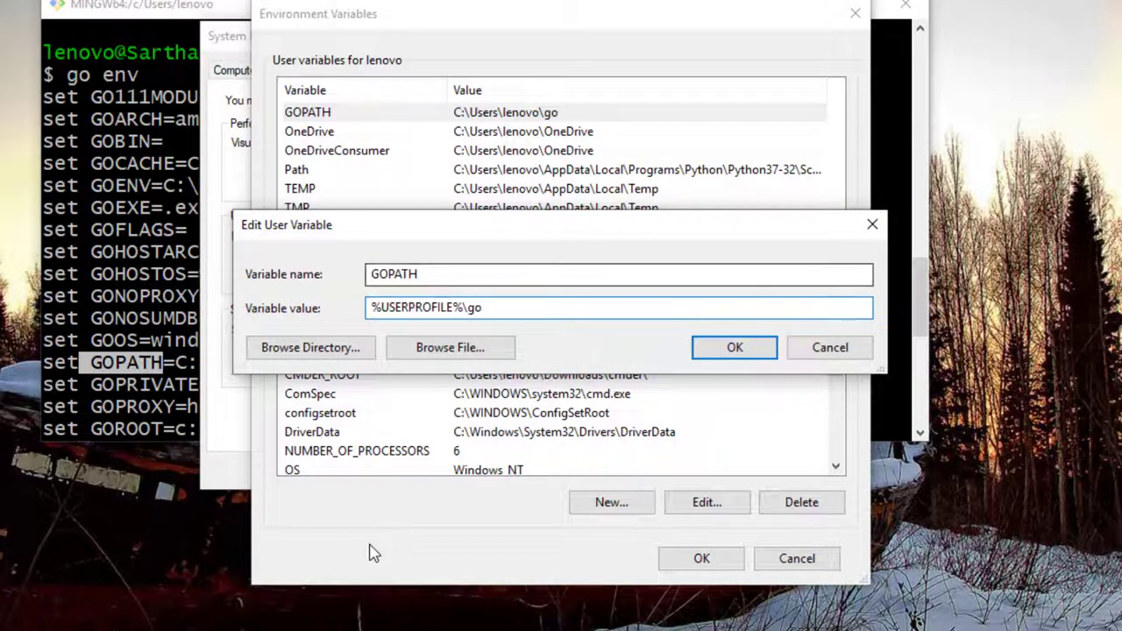
type("-lang")
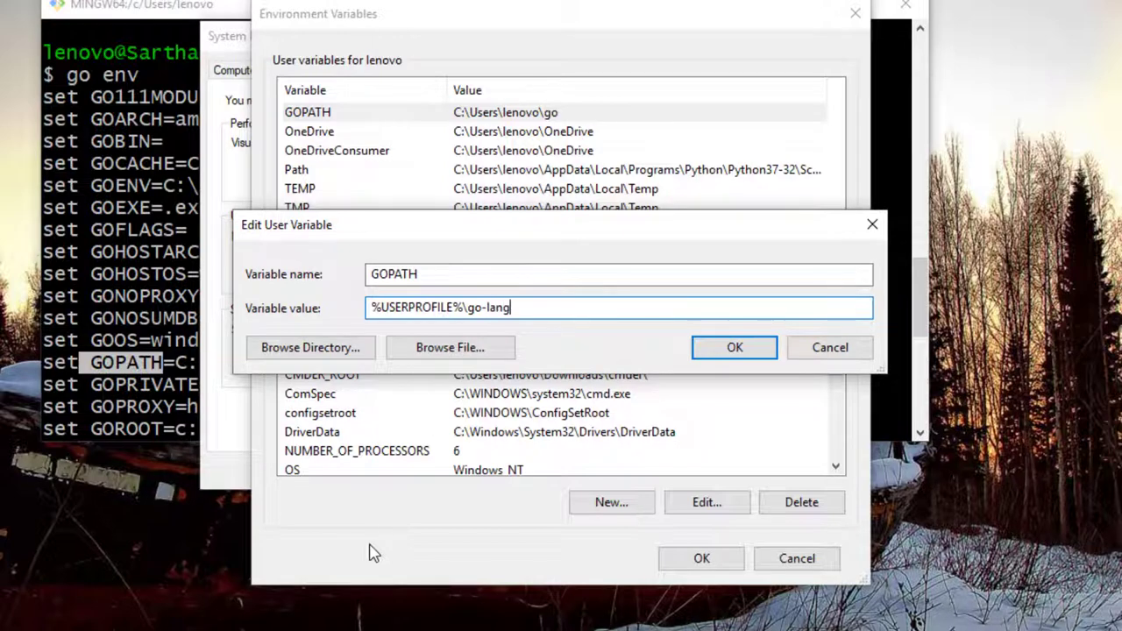
left_click(733, 348)
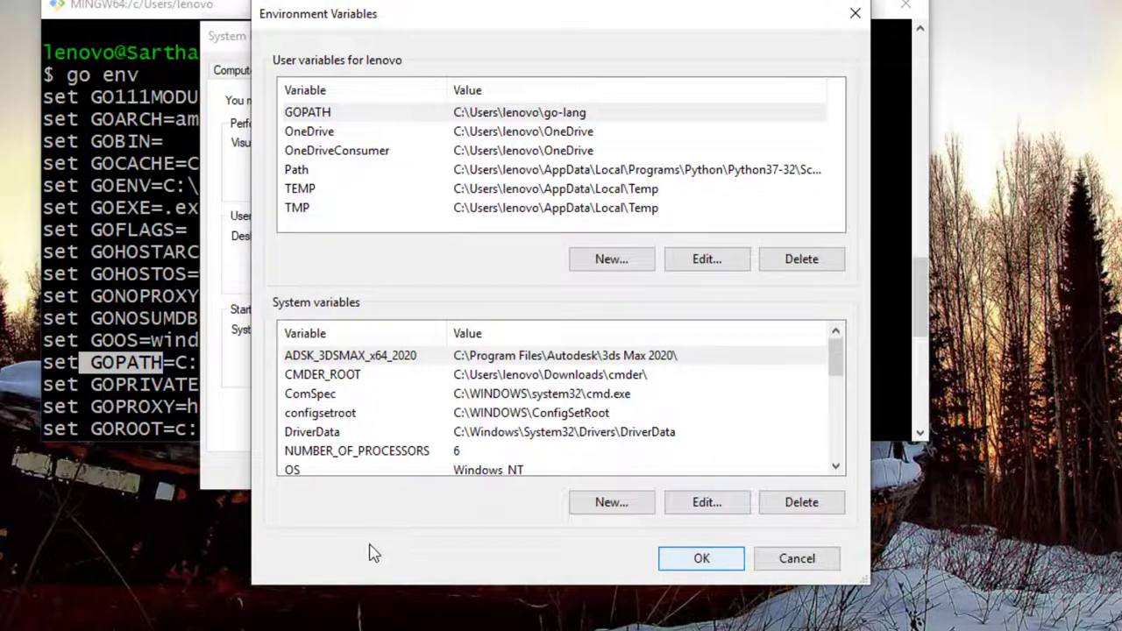
left_click(701, 558)
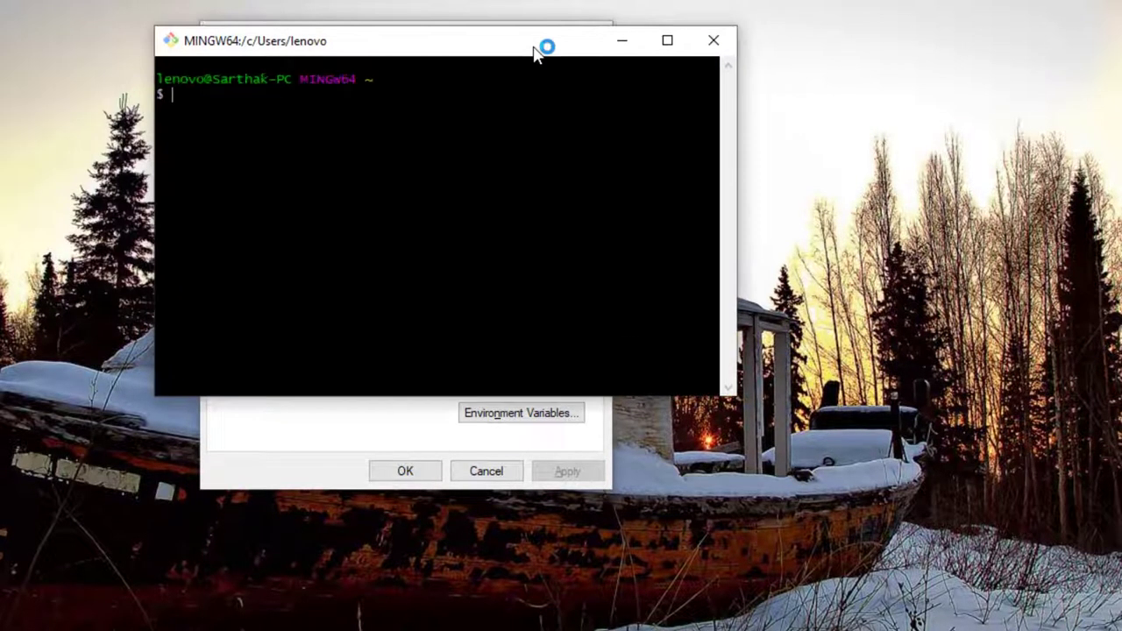
Run go env in a fresh Git Bash and highlight go-lang in the GOPATH line.
type("go e")
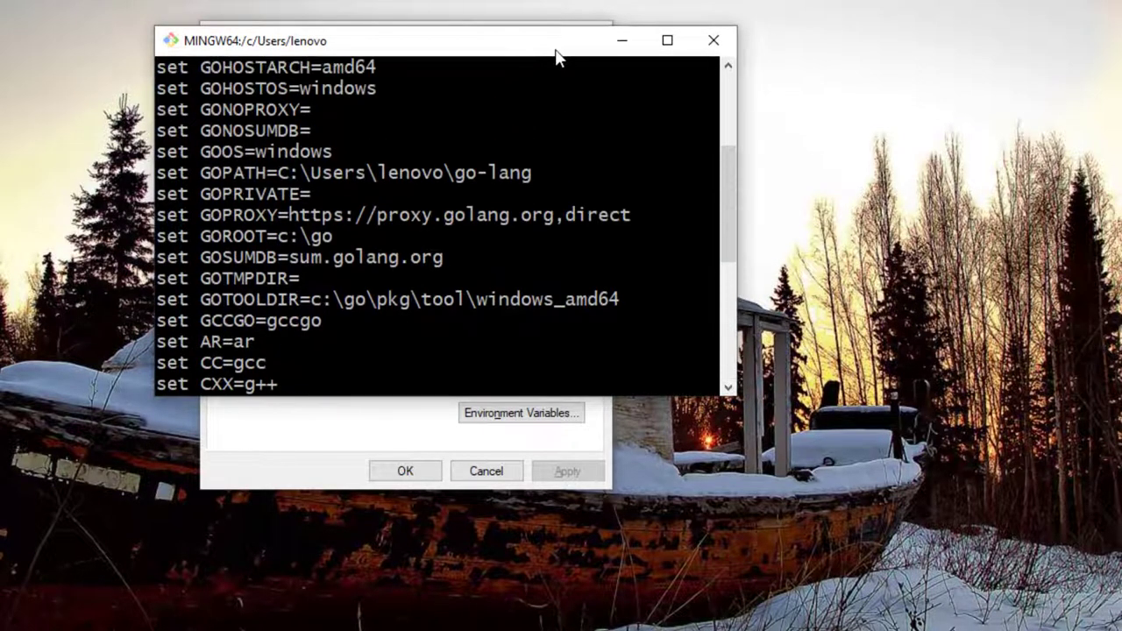
double_click(232, 172)
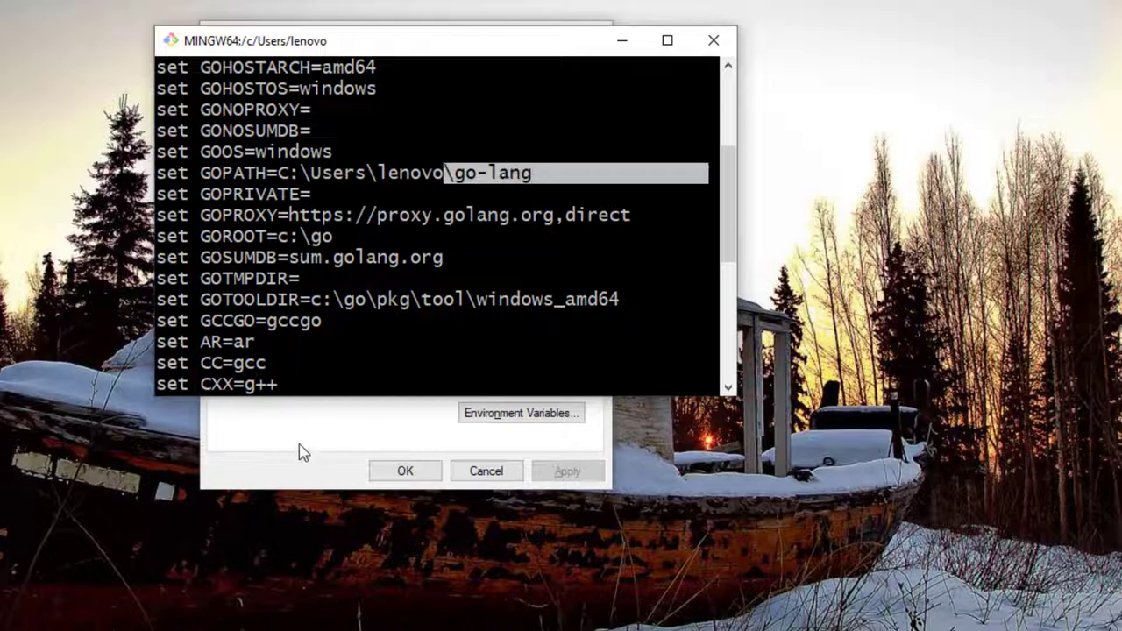
left_click(519, 412)
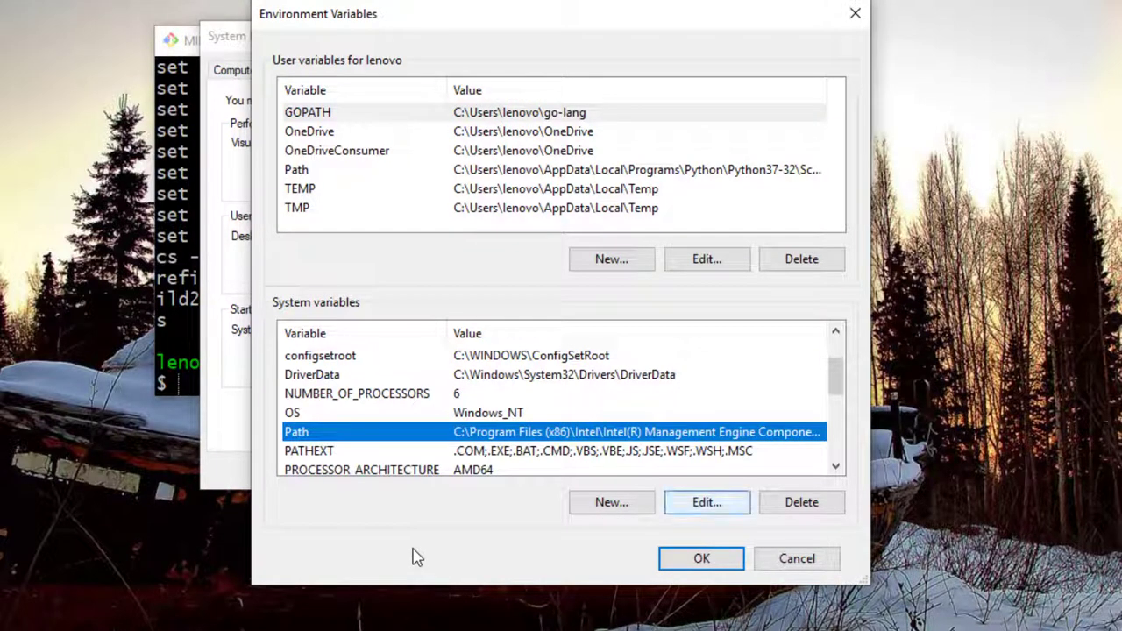
Edit the system Path variable and scroll its entries to locate C:\Go\bin.
left_click(707, 501)
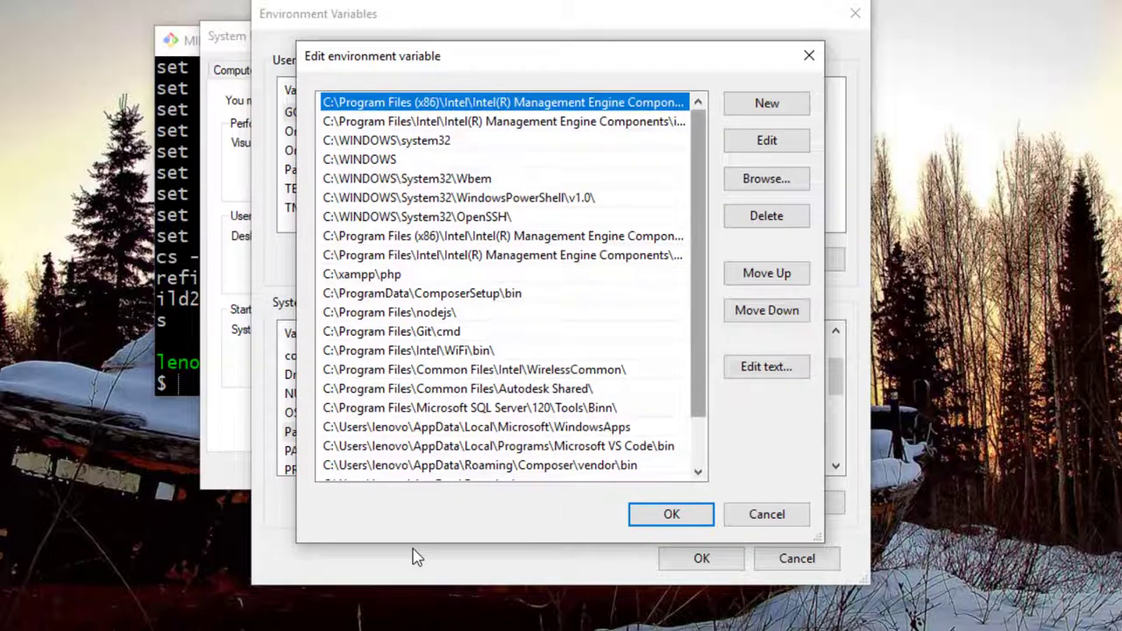
scroll("down", 3)
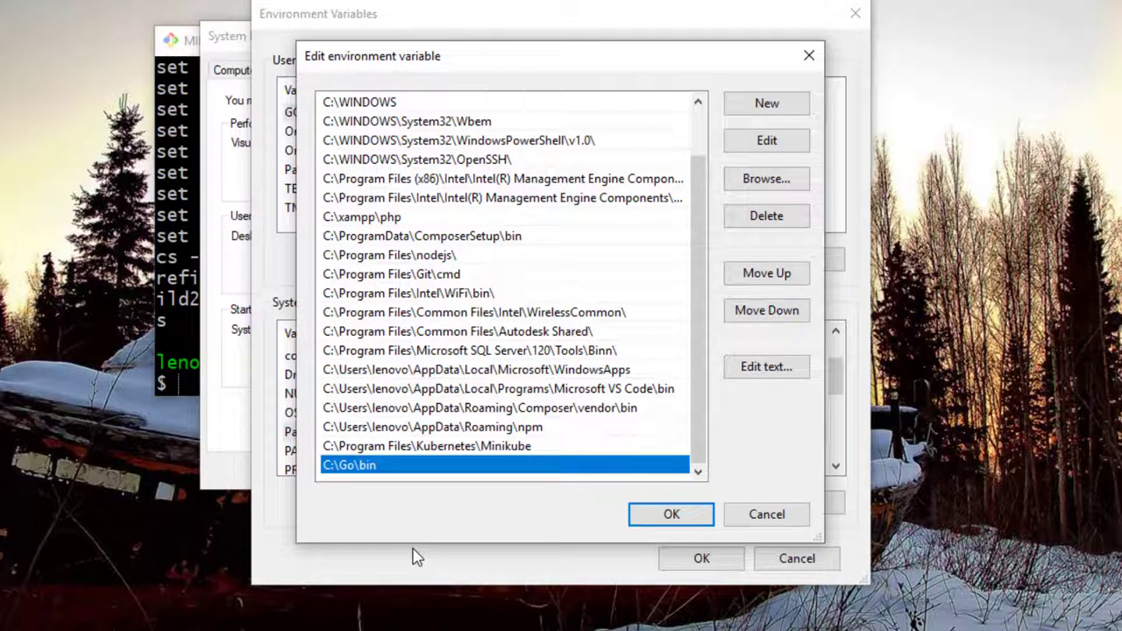
left_click(765, 141)
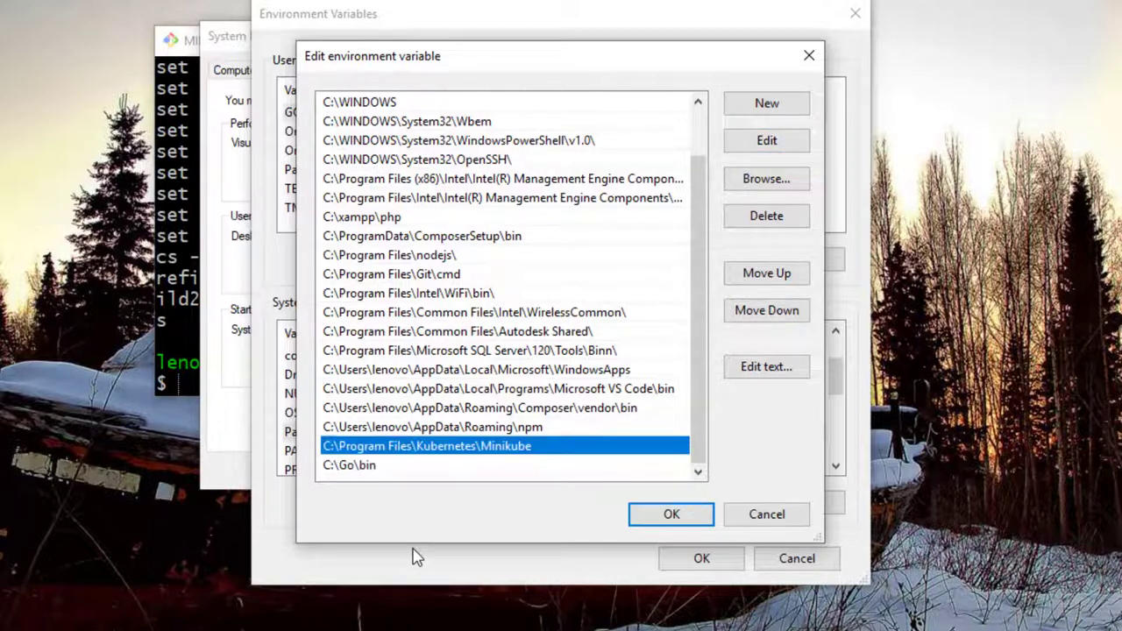
left_click(348, 465)
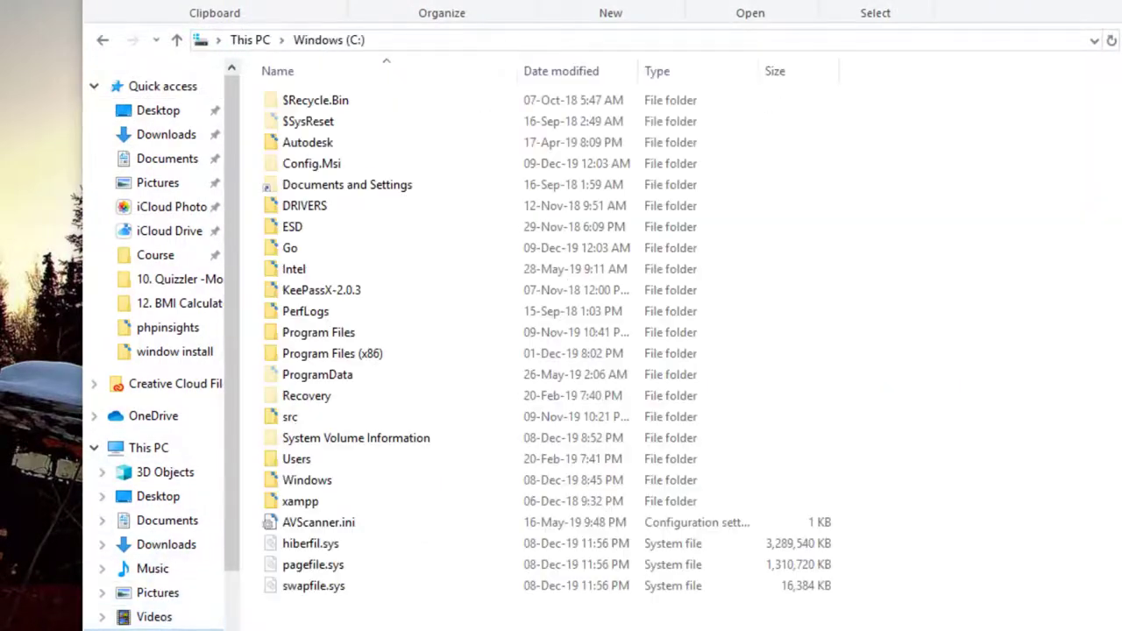
Browse C:\Go in File Explorer to its bin folder, then confirm the C:\Go\bin Path entry.
left_click(317, 375)
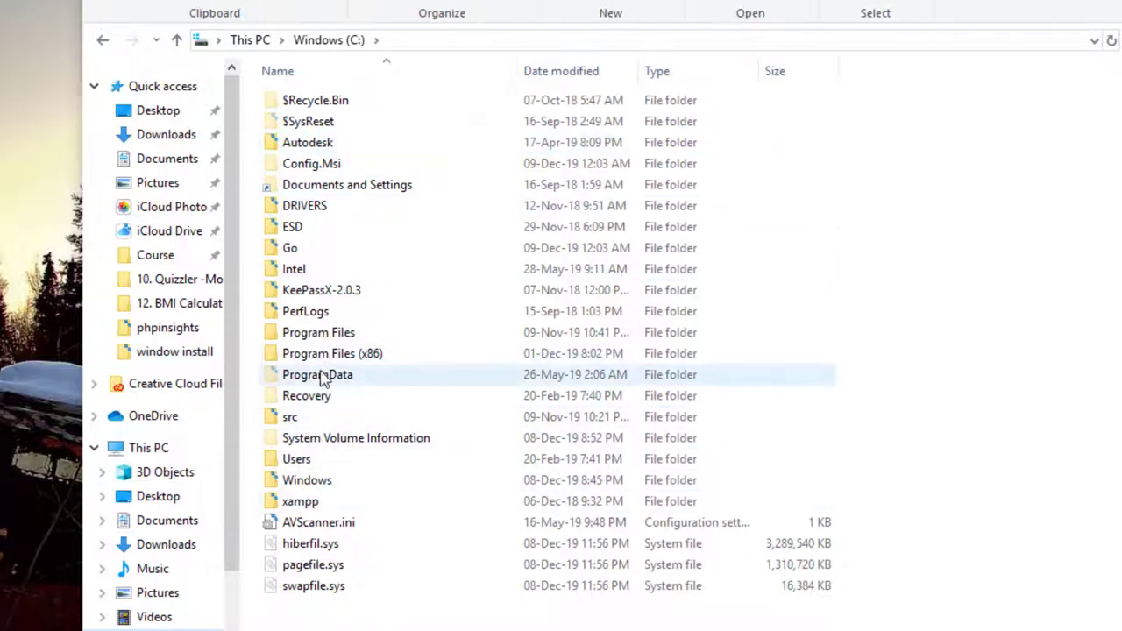
double_click(289, 247)
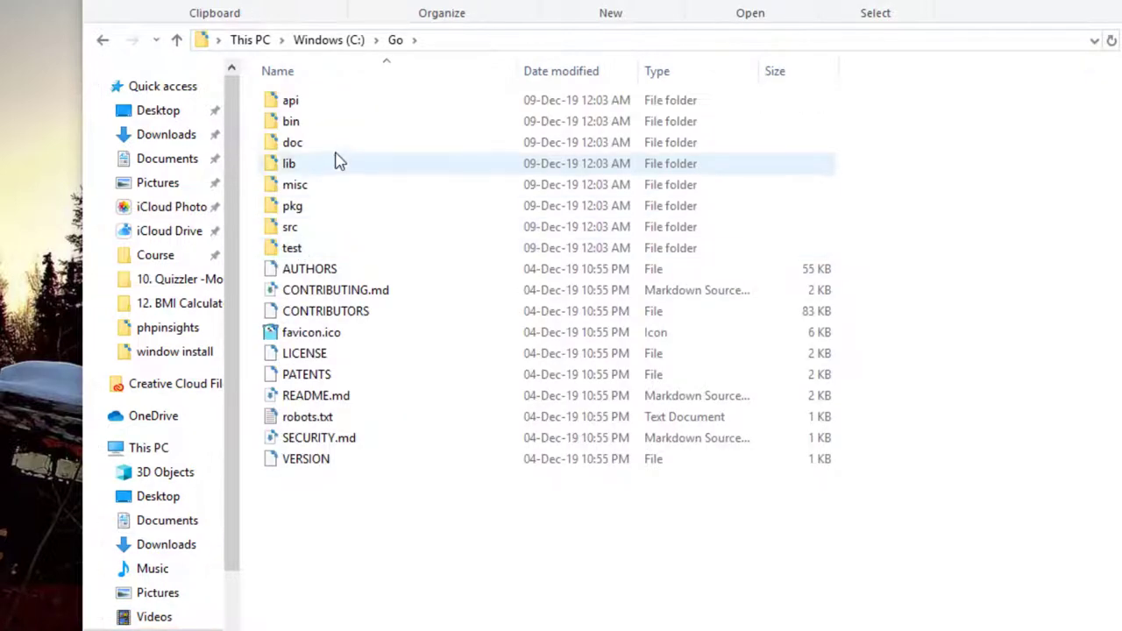
double_click(291, 121)
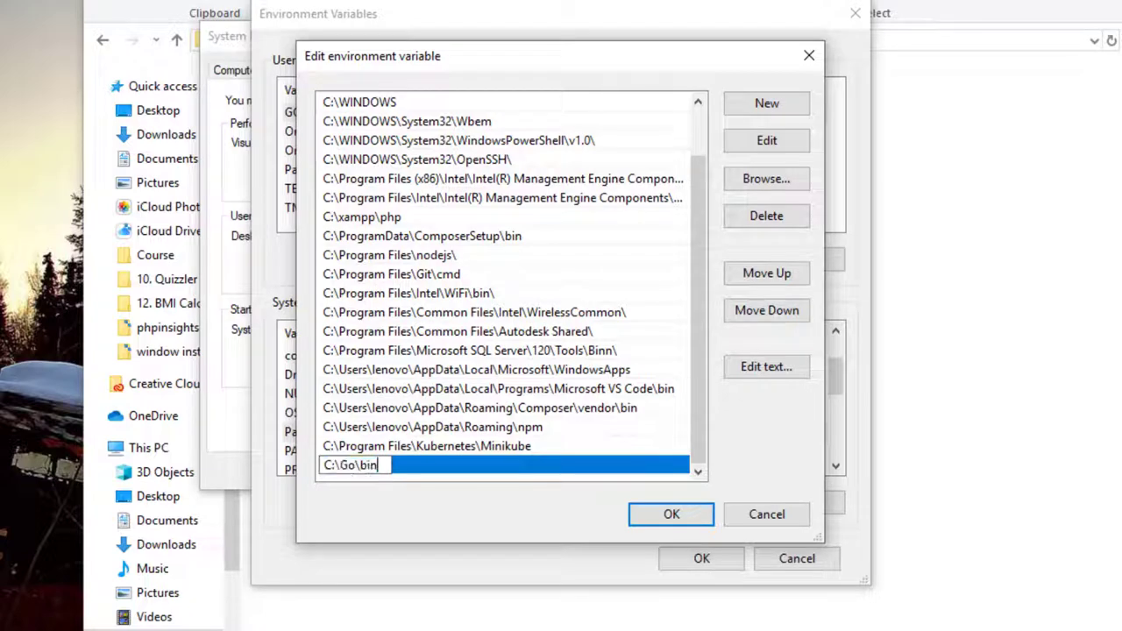
left_click(670, 514)
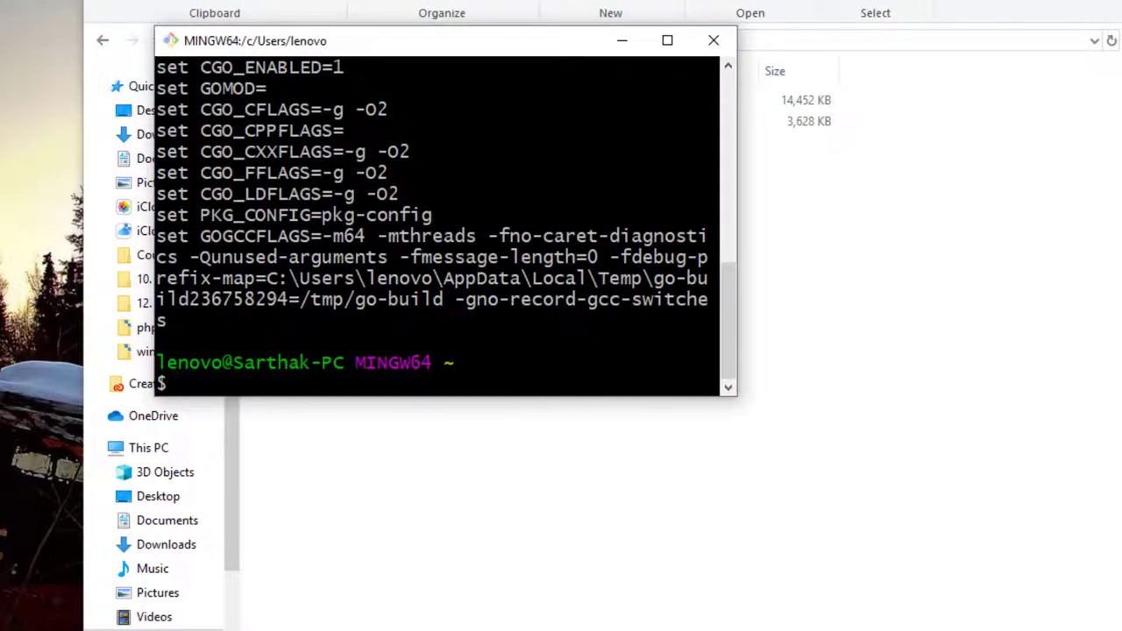
Run go env, review GOPATH and GOROOT in the listing, and close Git Bash.
type("go")
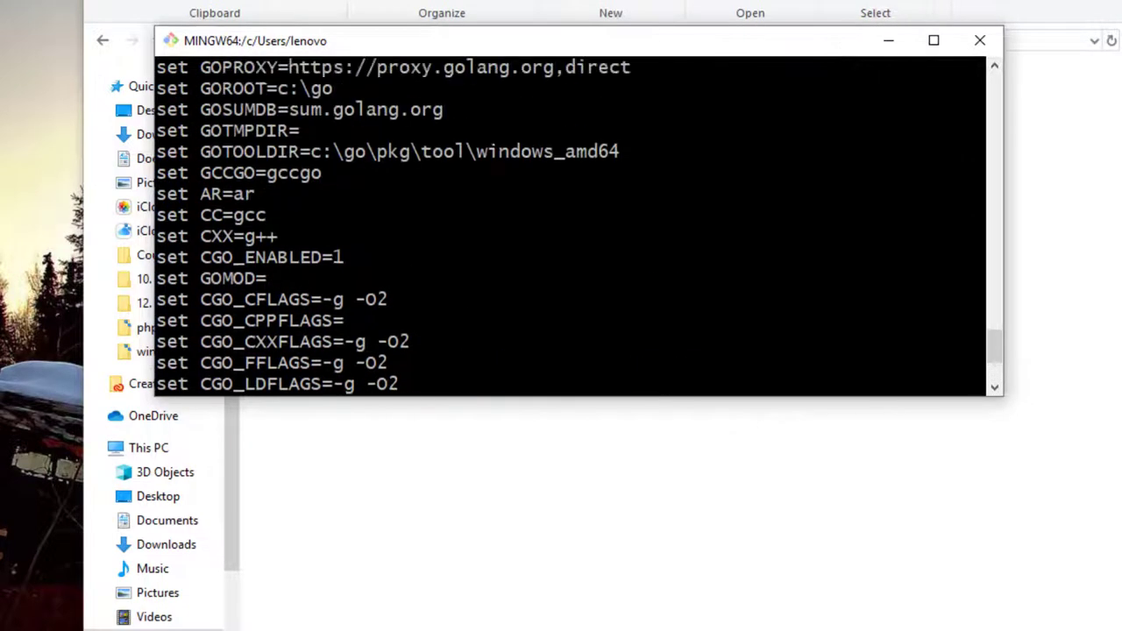
scroll("up", 3)
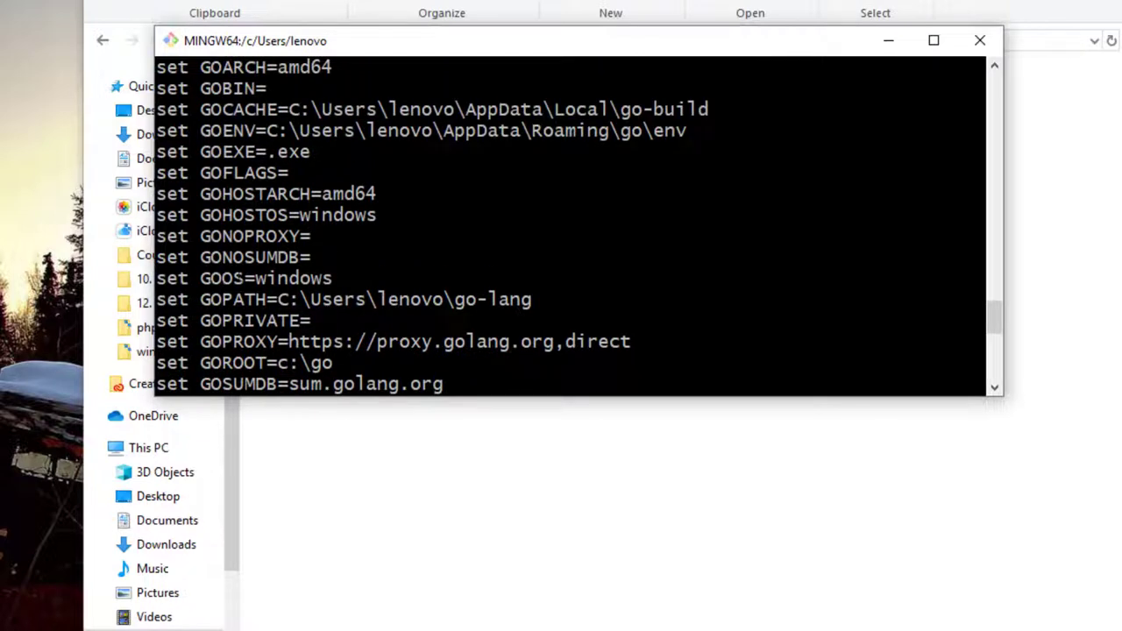
scroll("down", 3)
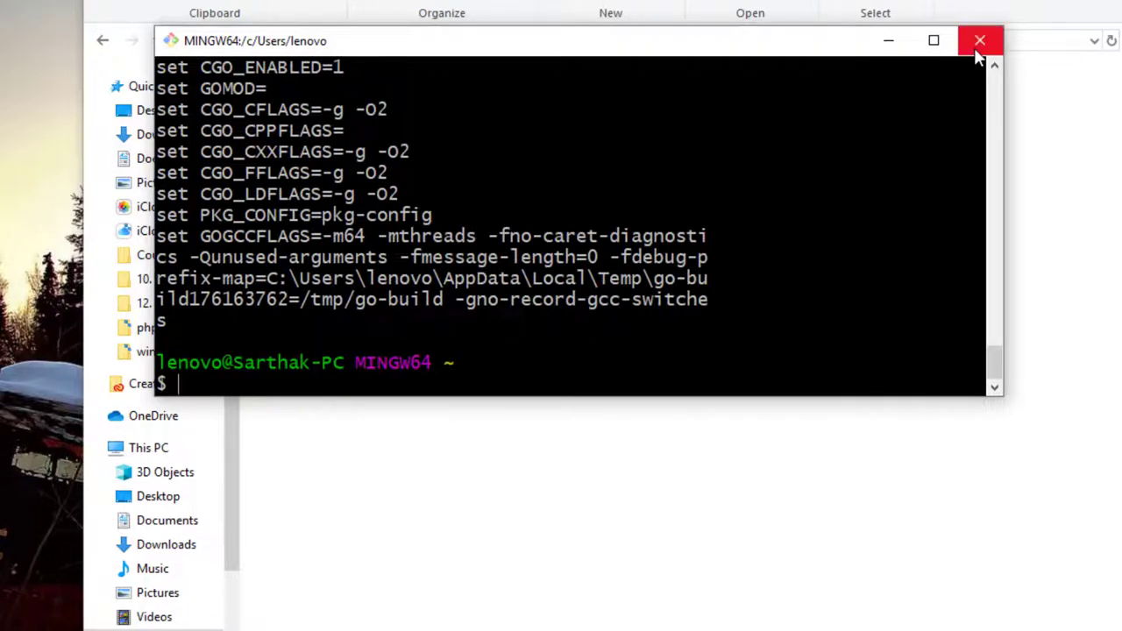
left_click(978, 40)
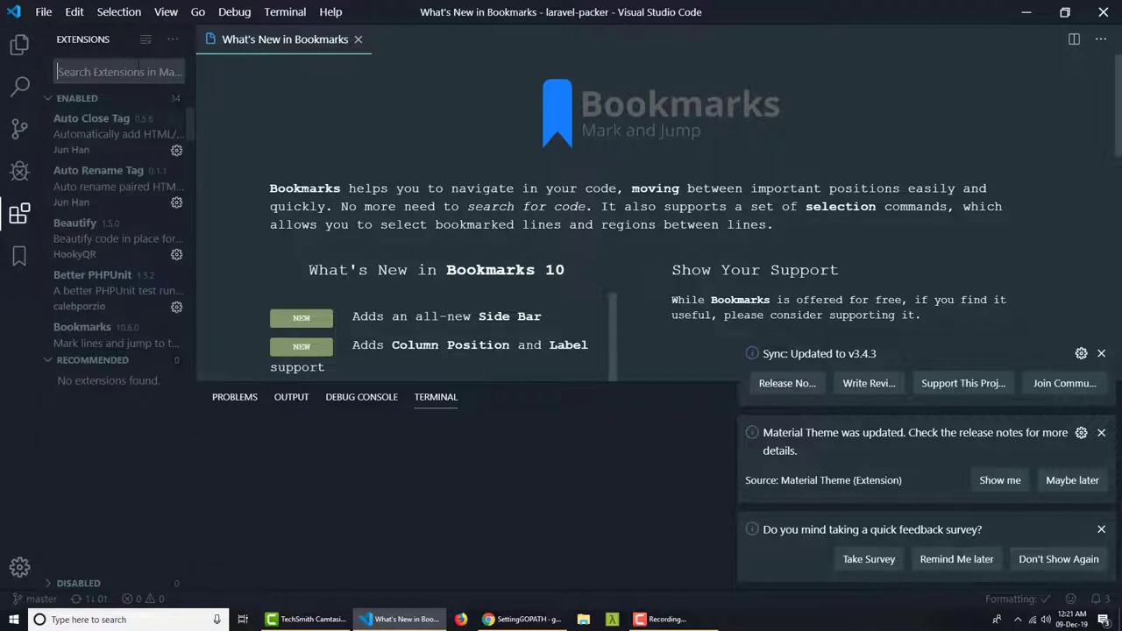
Search extensions for "go" and install Microsoft's Go extension.
type("go")
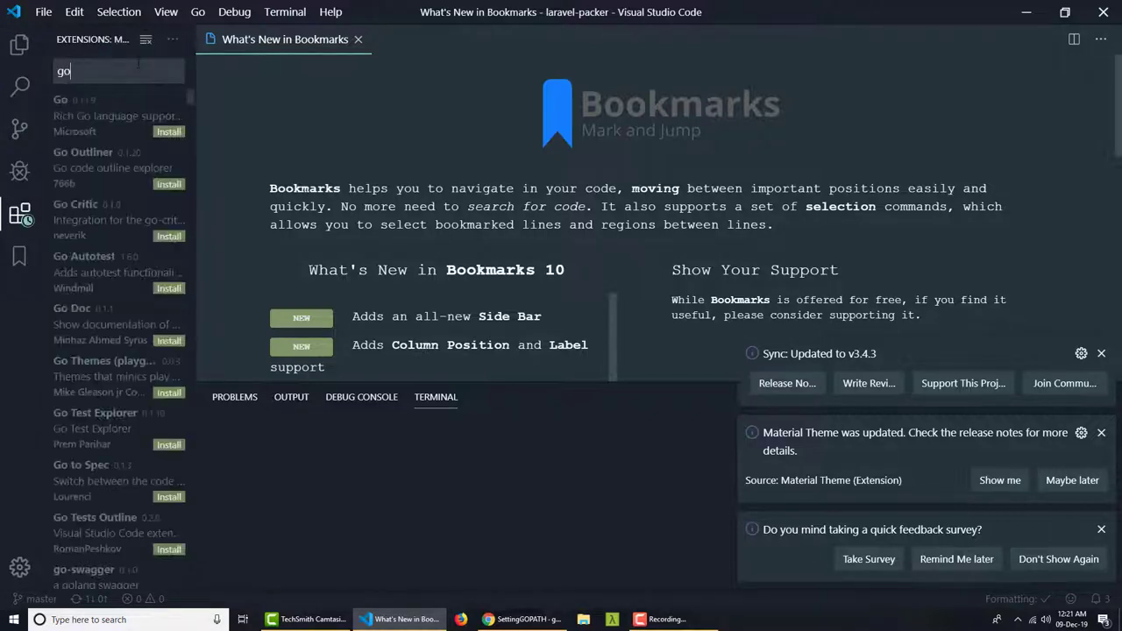
left_click(358, 38)
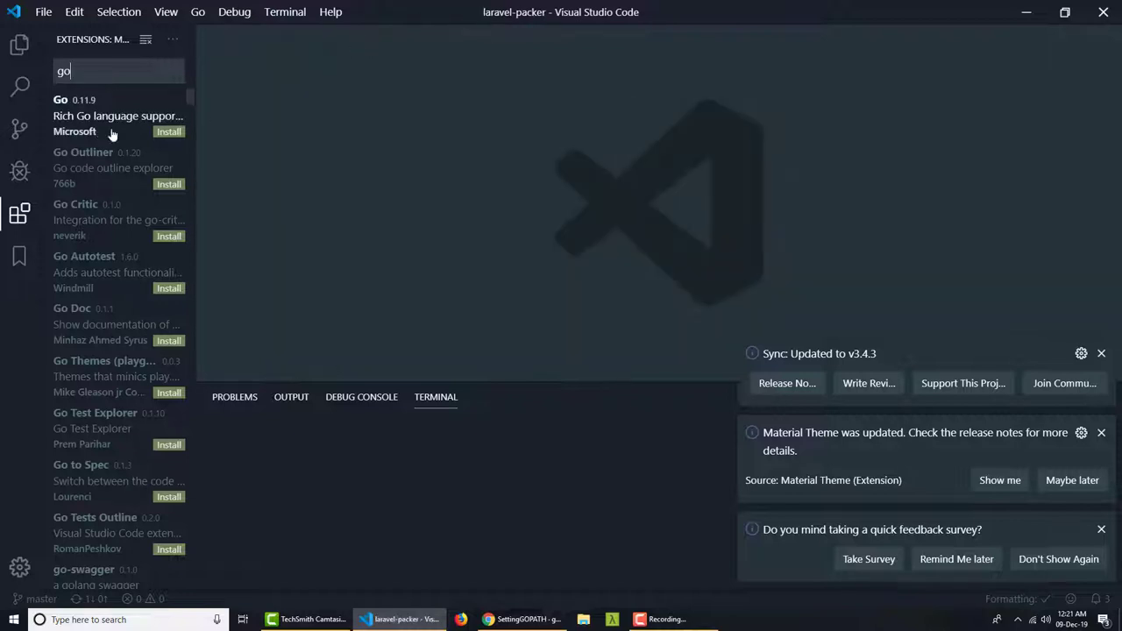
left_click(117, 116)
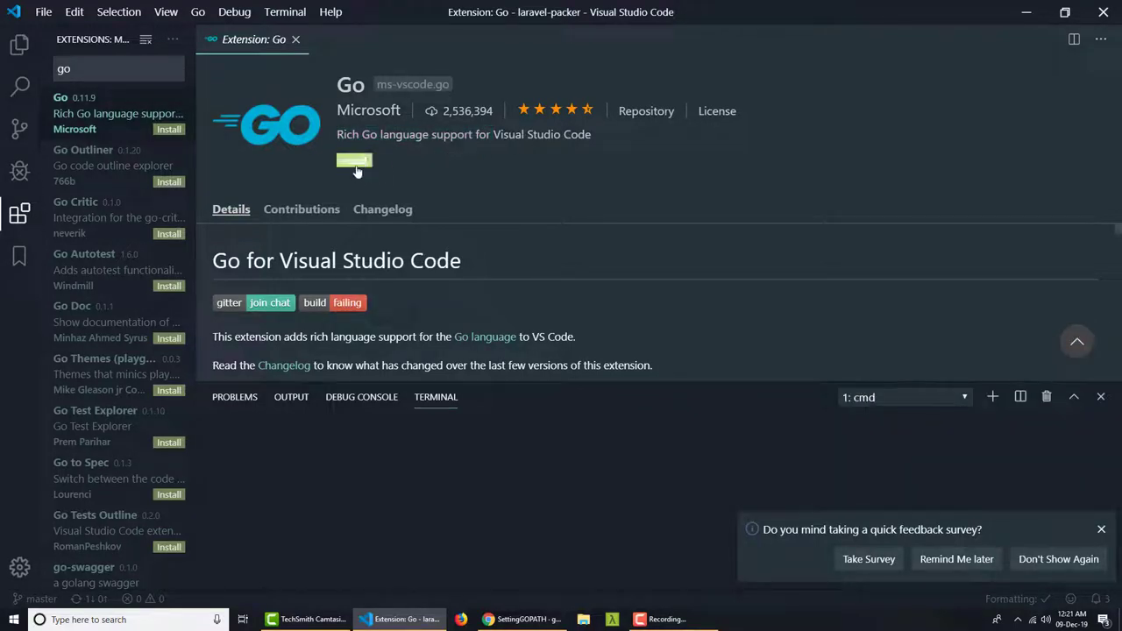
left_click(354, 162)
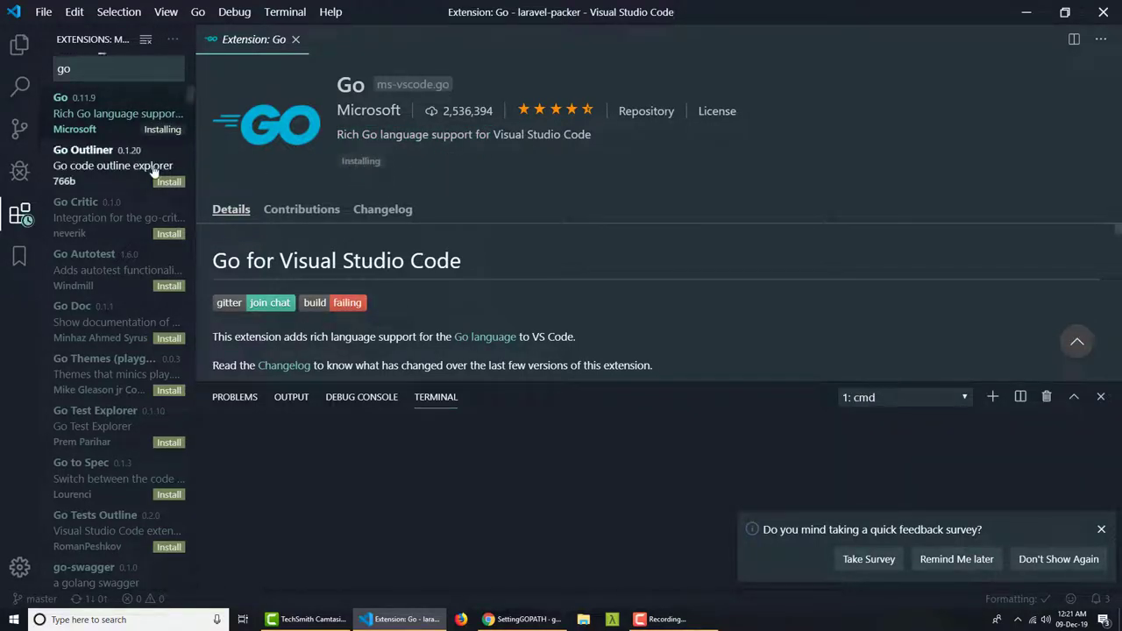
Install the Go Doc extension and close its details tab.
left_click(72, 305)
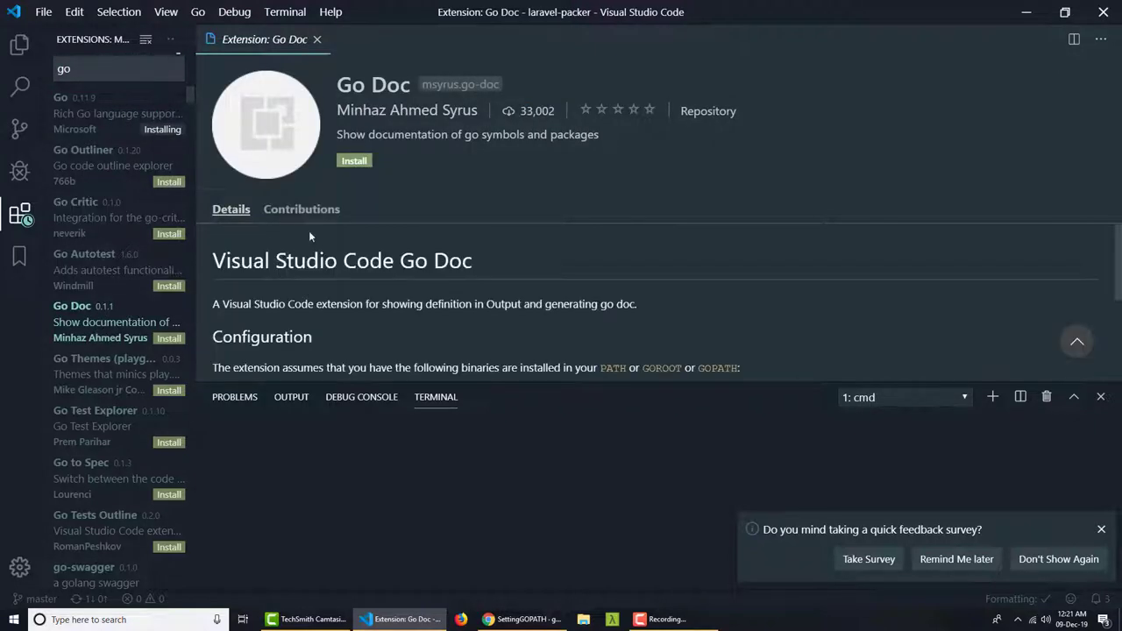
left_click(354, 161)
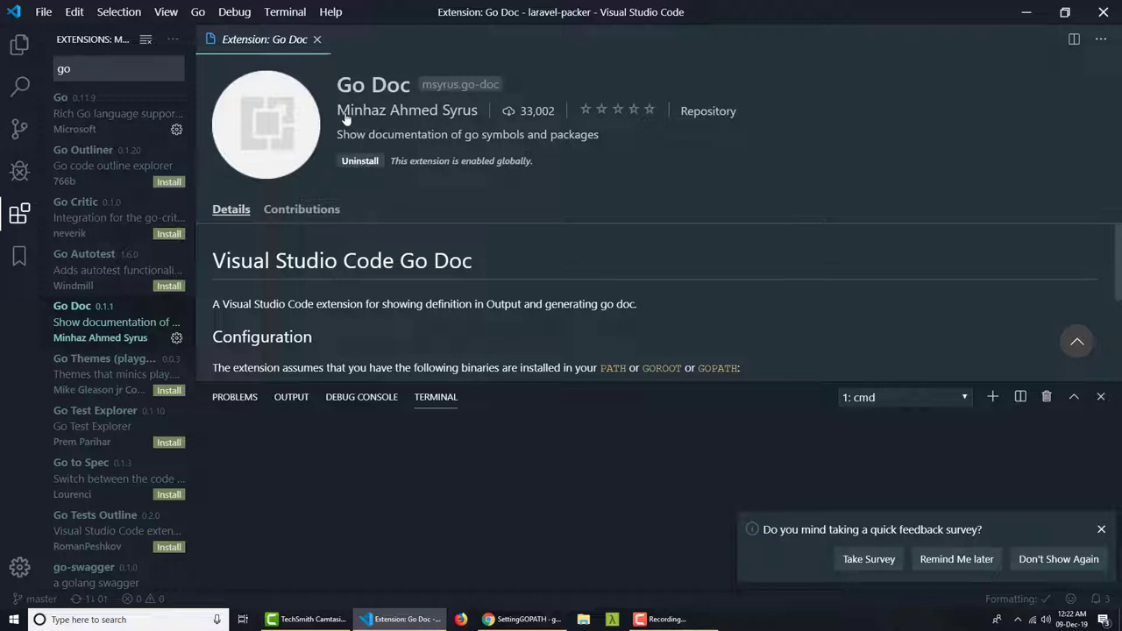
mouse_move(319, 42)
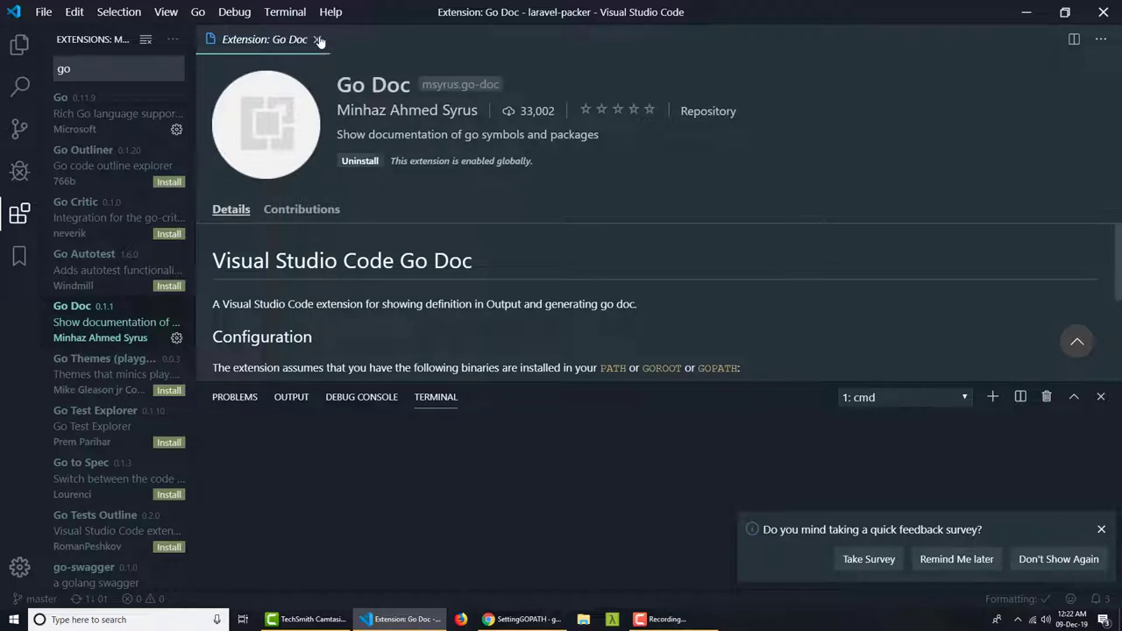
left_click(319, 38)
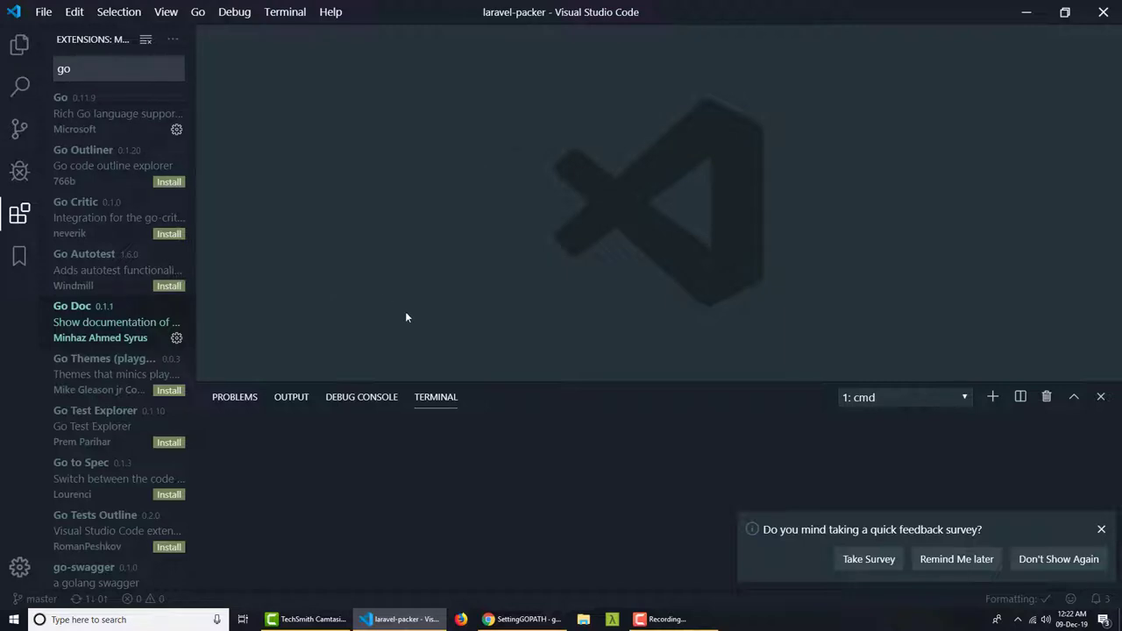
mouse_move(459, 431)
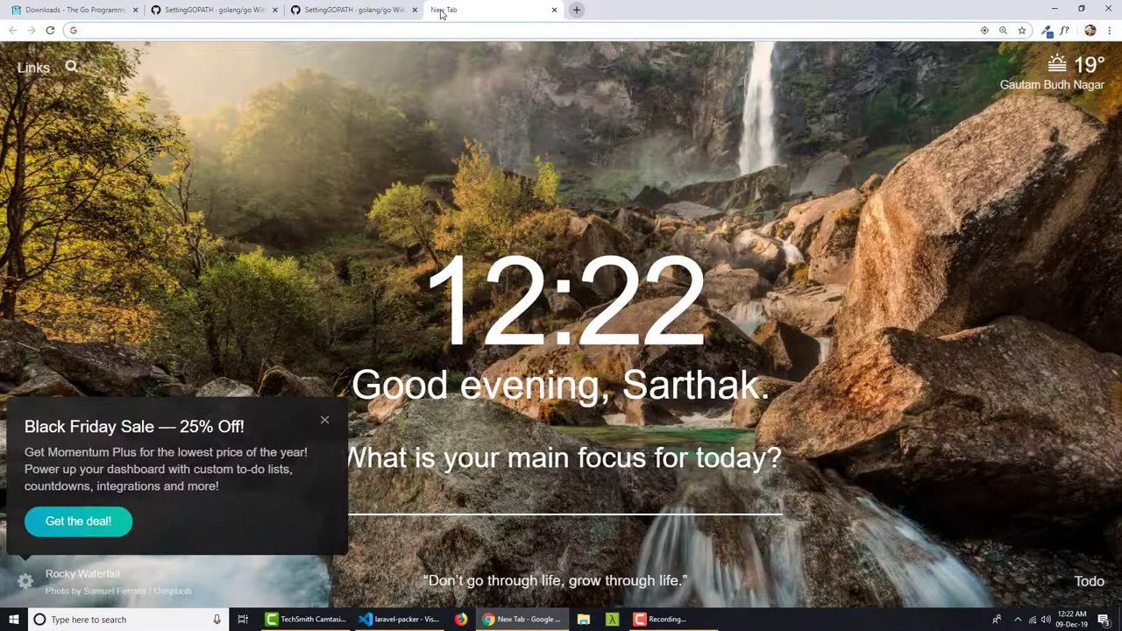
Google "goland" and open the JetBrains GoLand result.
type("golang")
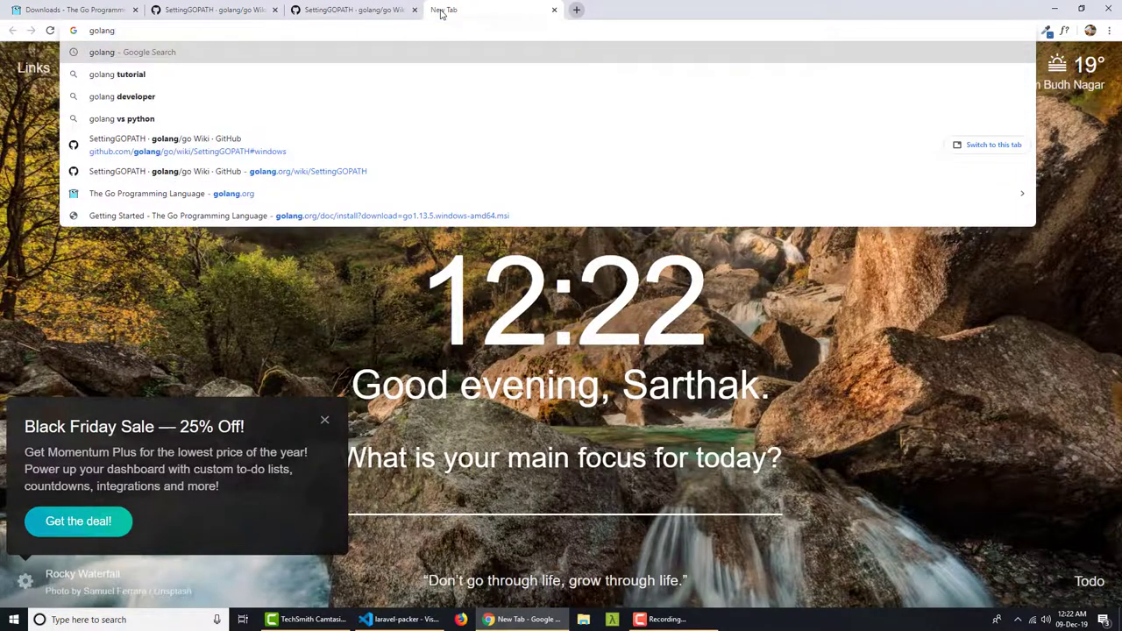
type("goland&aqs=chrome..69i57j0l7.2652j1j8&sourceid=chrome&ie=UTF-8")
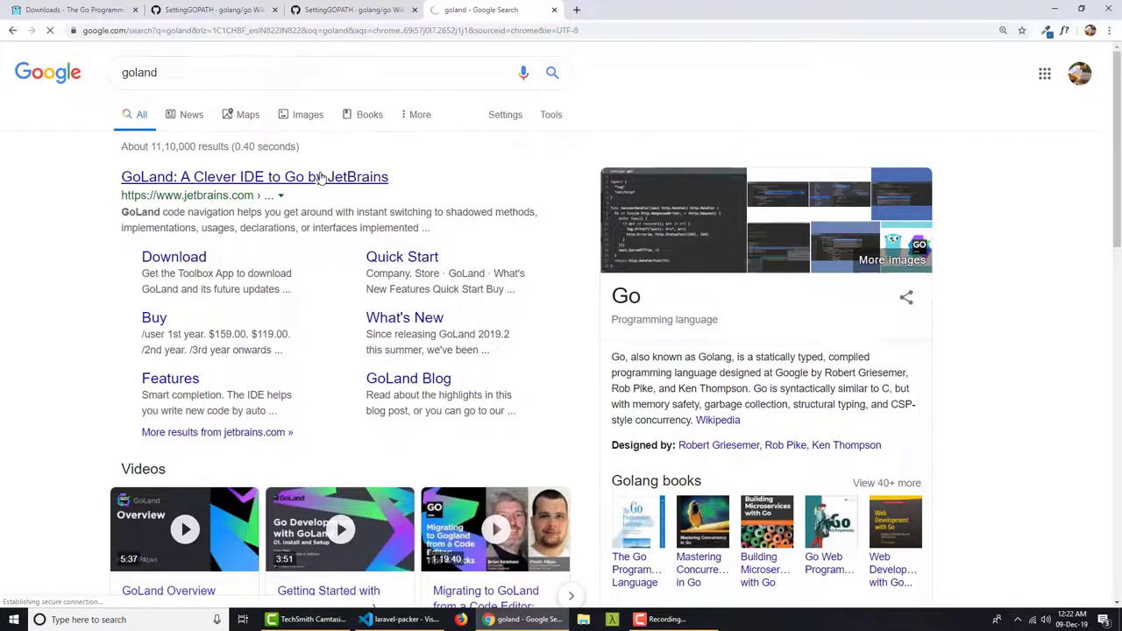
left_click(255, 175)
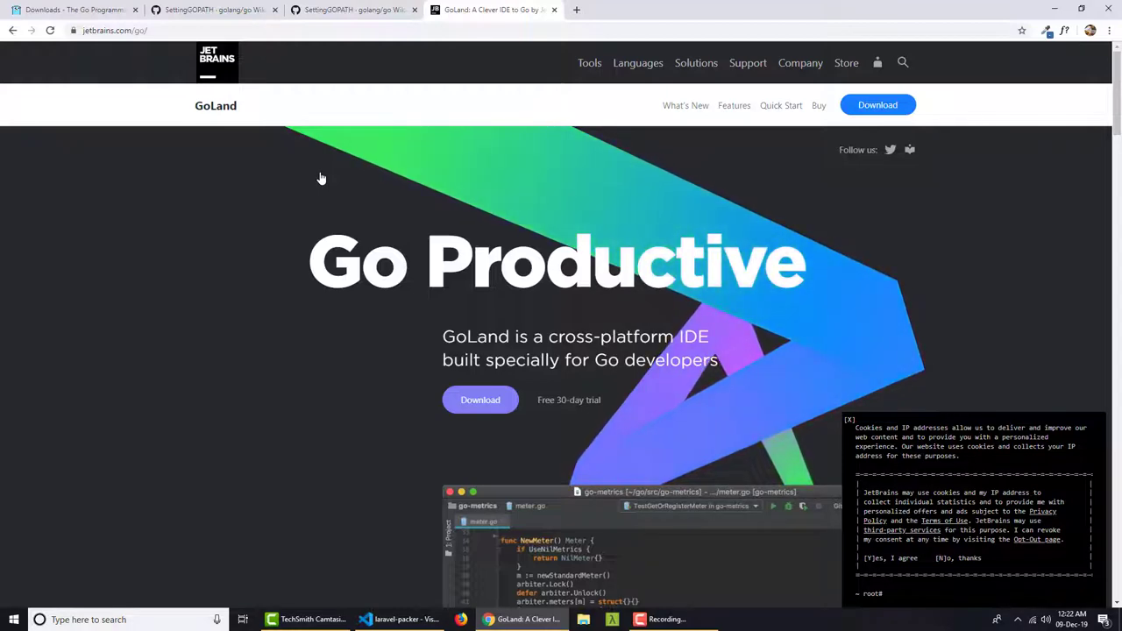
Scroll down through the GoLand product page.
scroll("down", 3)
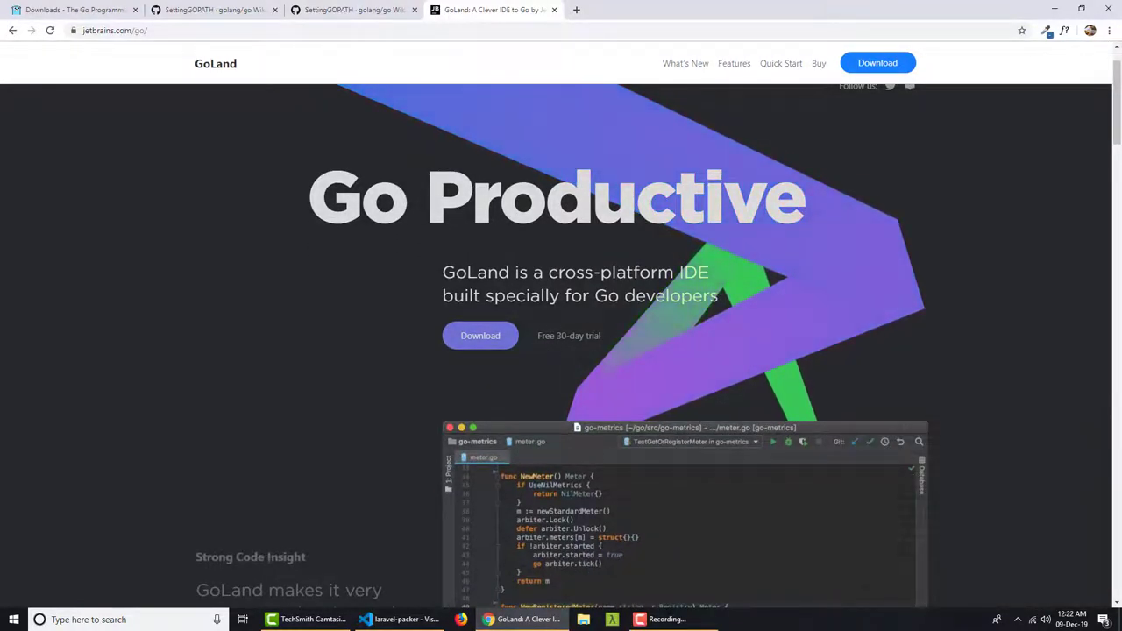
scroll("down", 3)
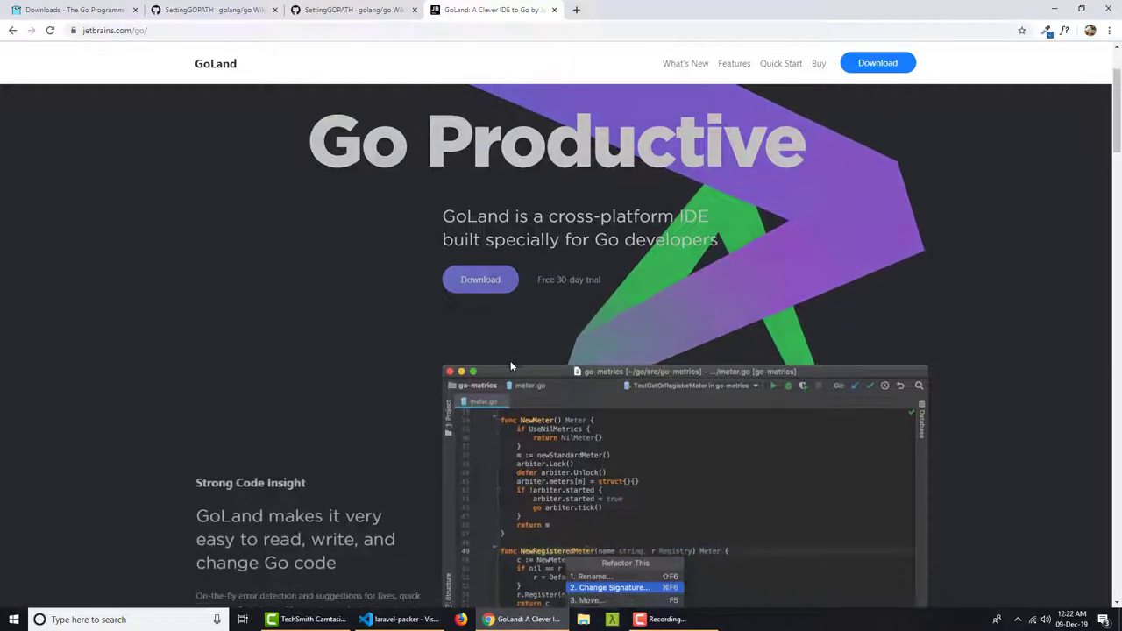
scroll("down", 3)
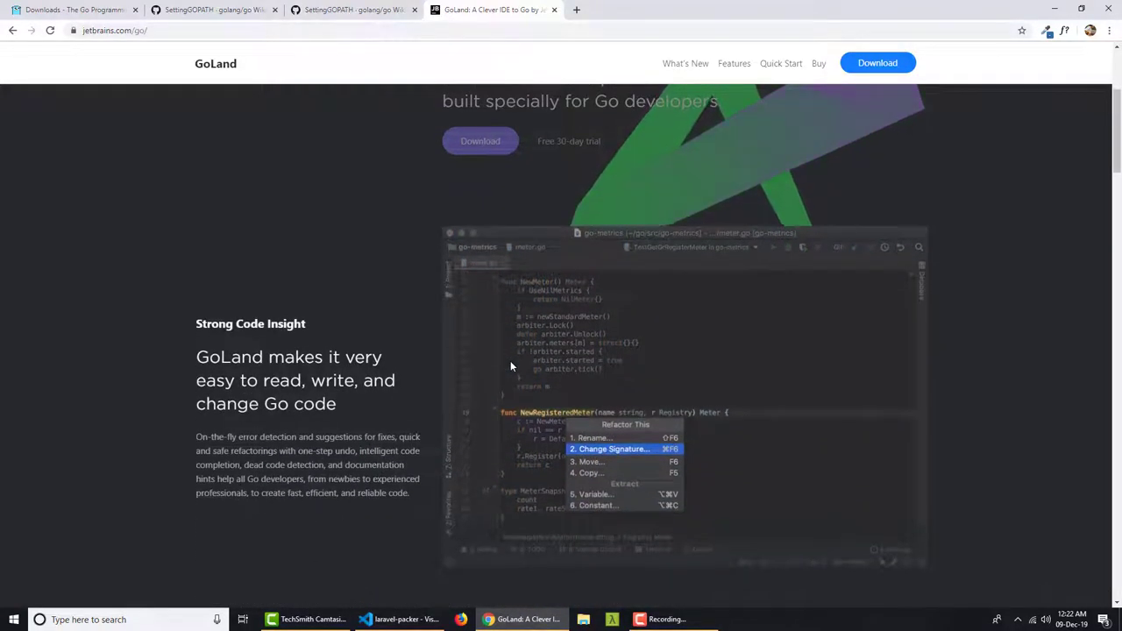